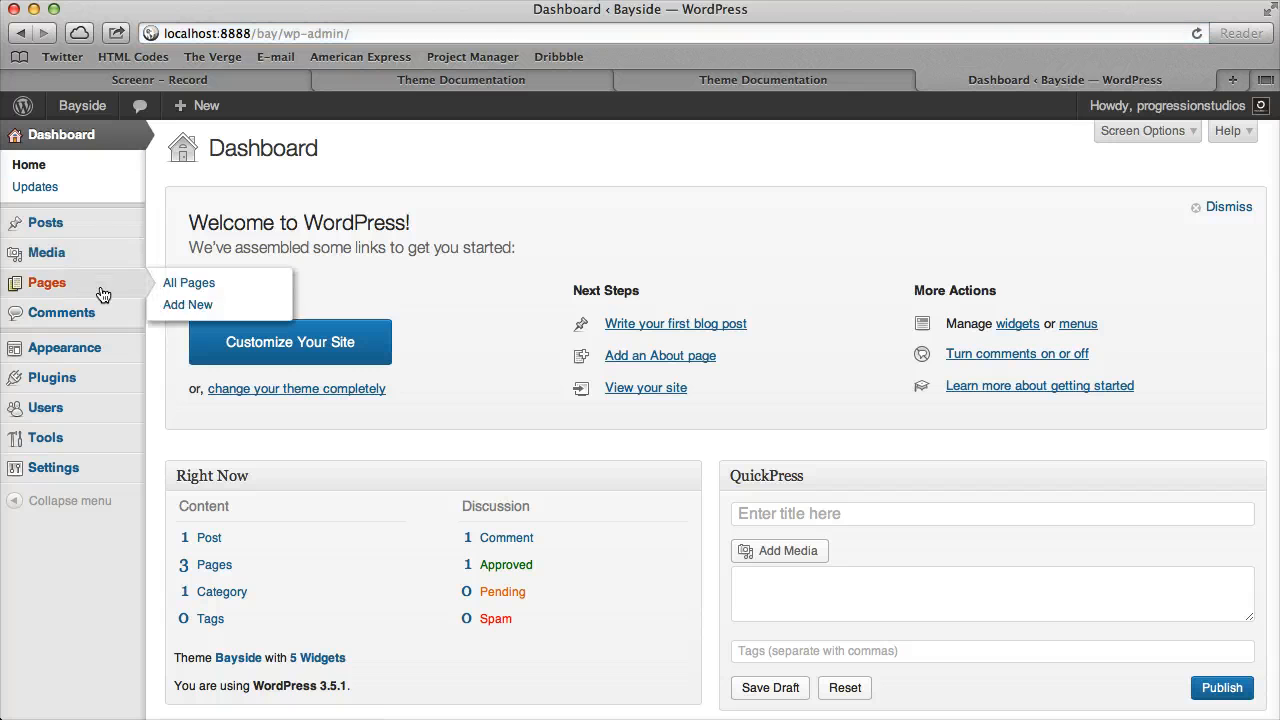
Create a new page titled 'Theme Short Codes' and publish it
click(187, 304)
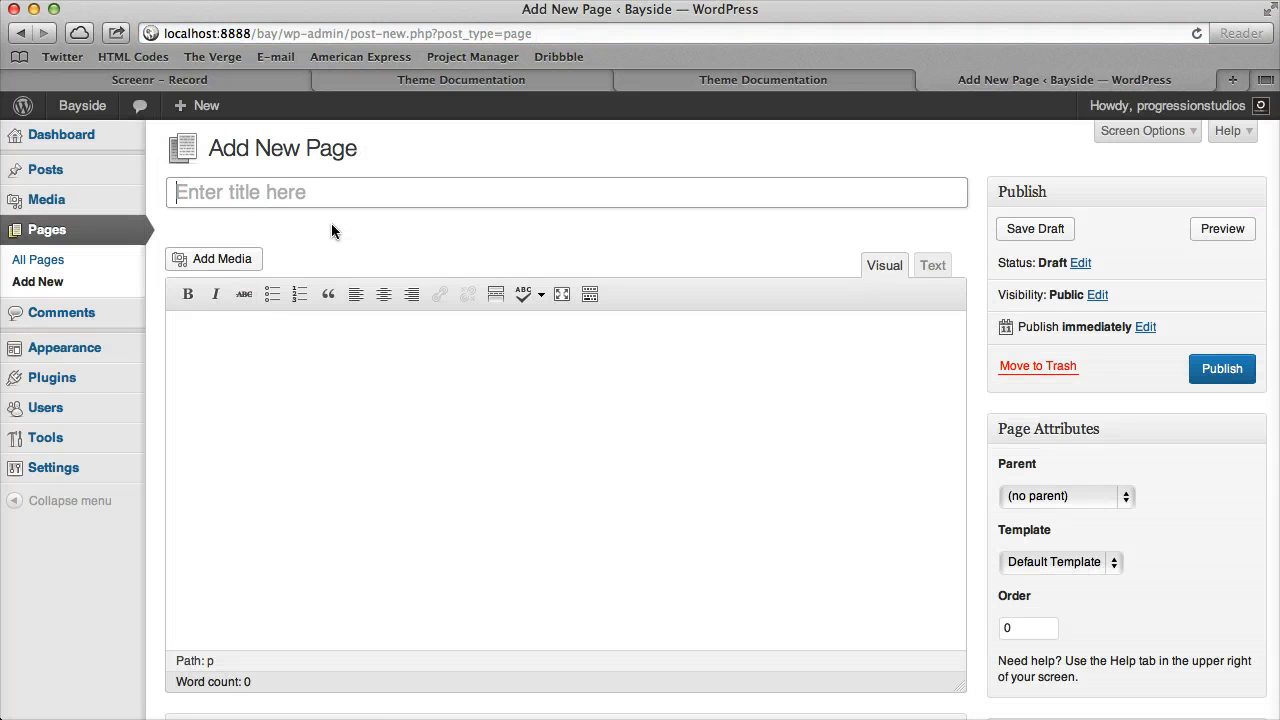
text(Theme Short)
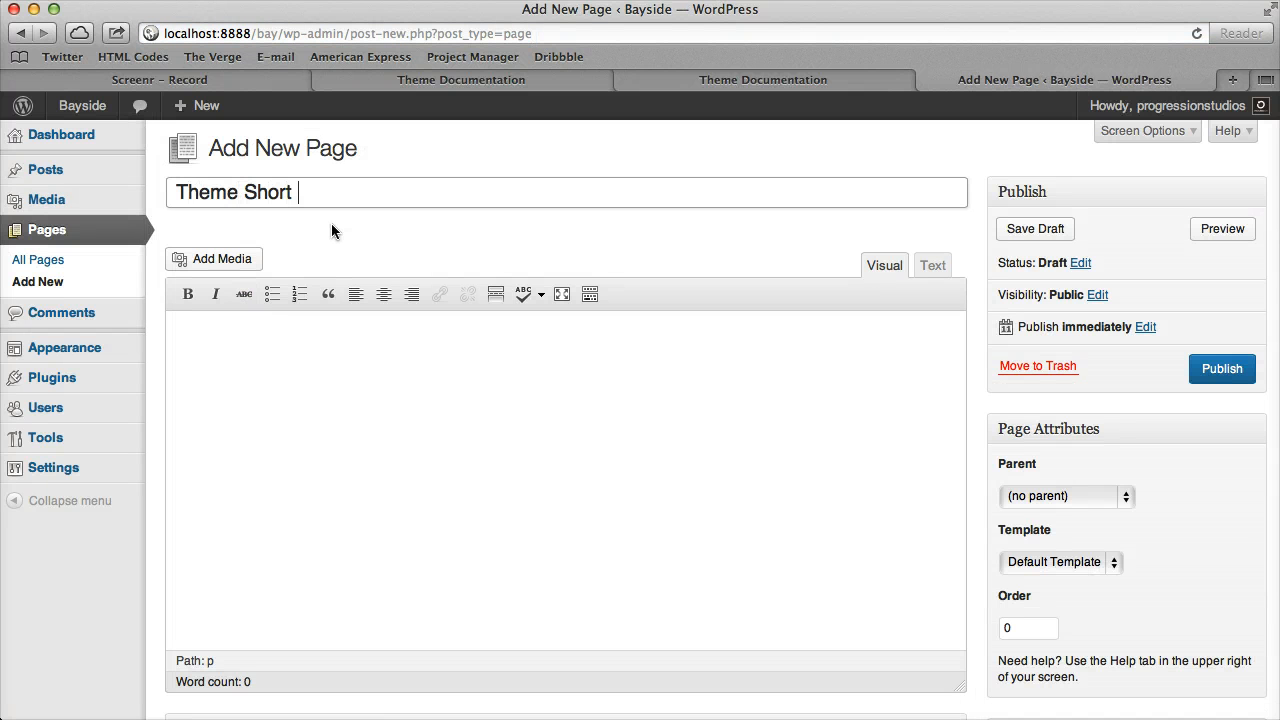
text(Codes)
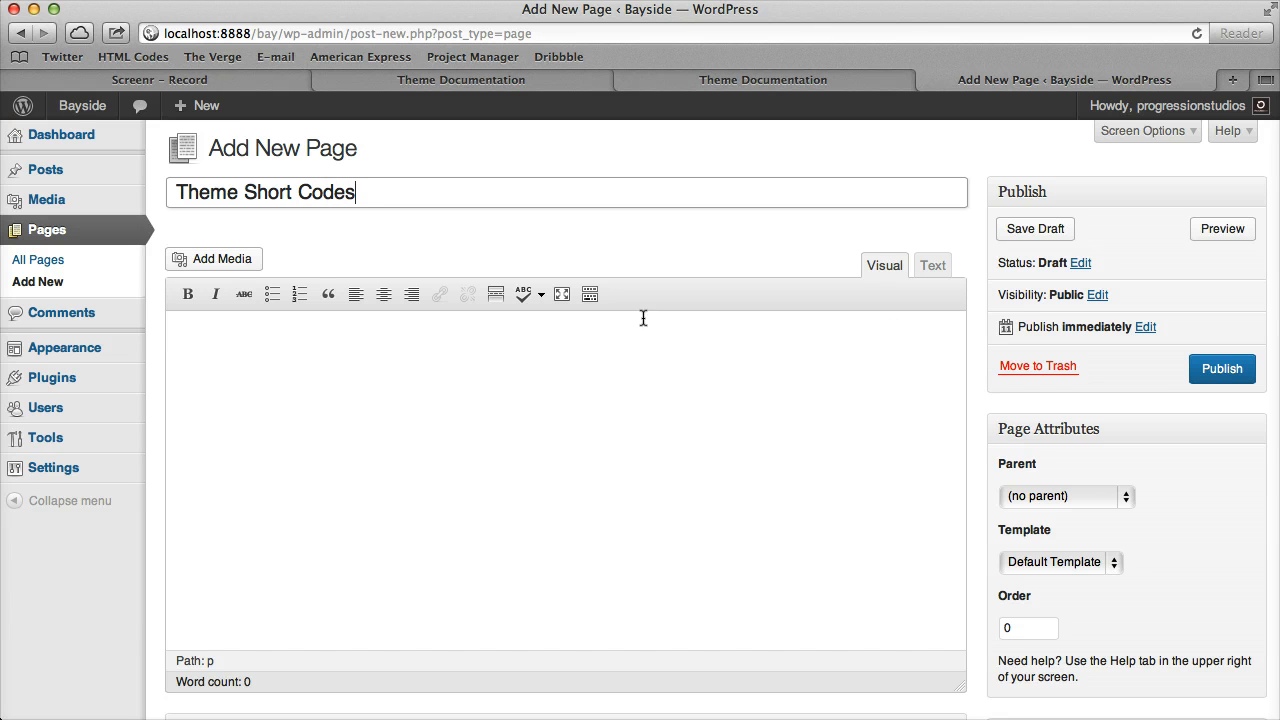
click(1221, 369)
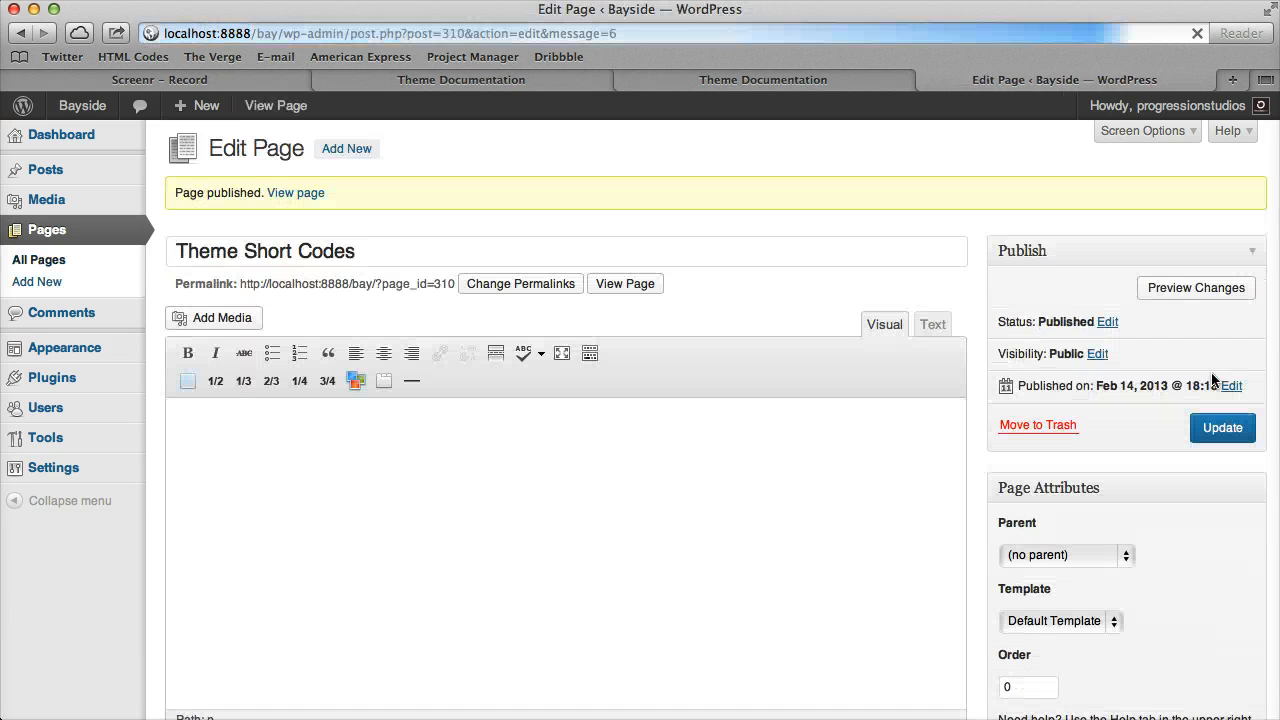
Open the published page's View Page link in a new browser tab
right_click(624, 283)
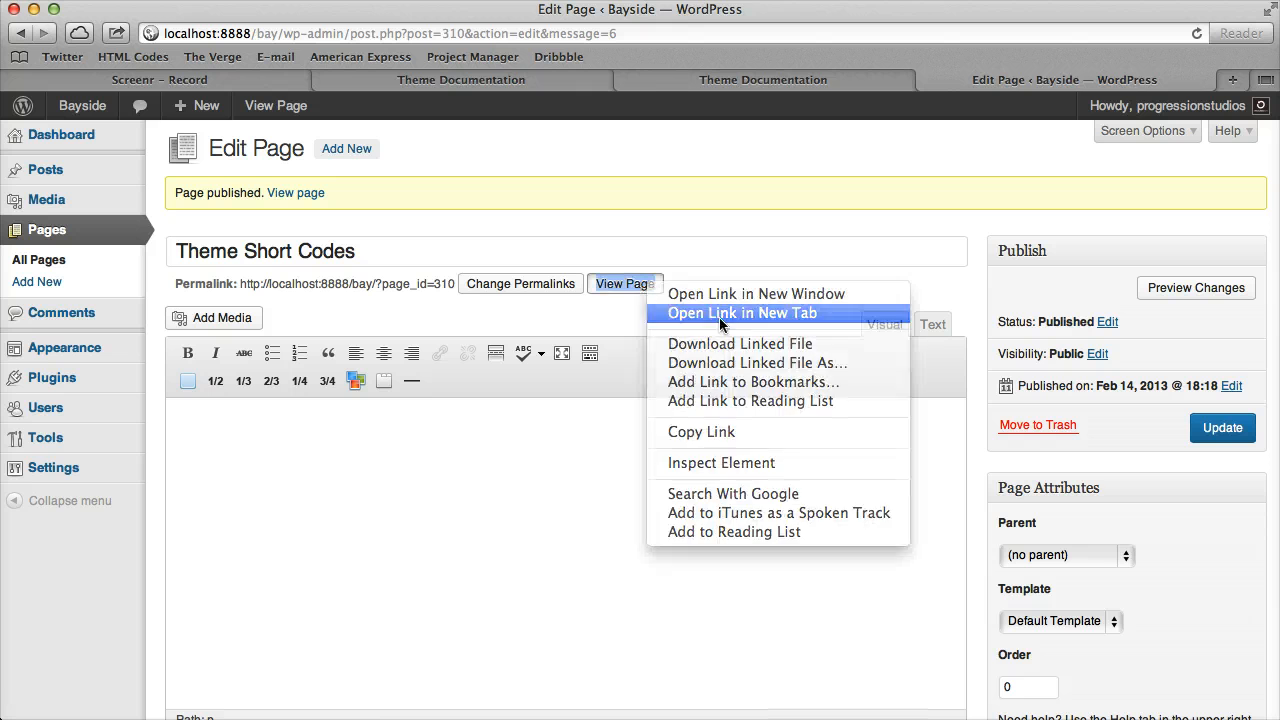
click(742, 313)
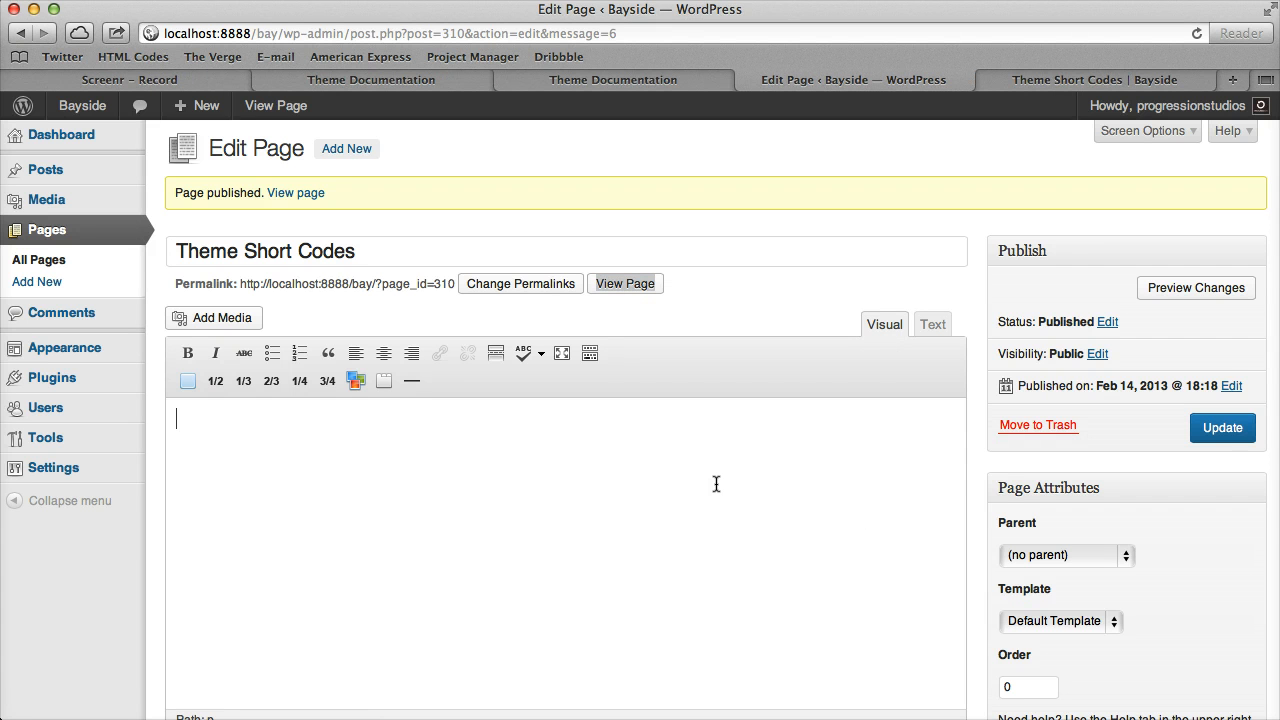
mouse_move(411, 381)
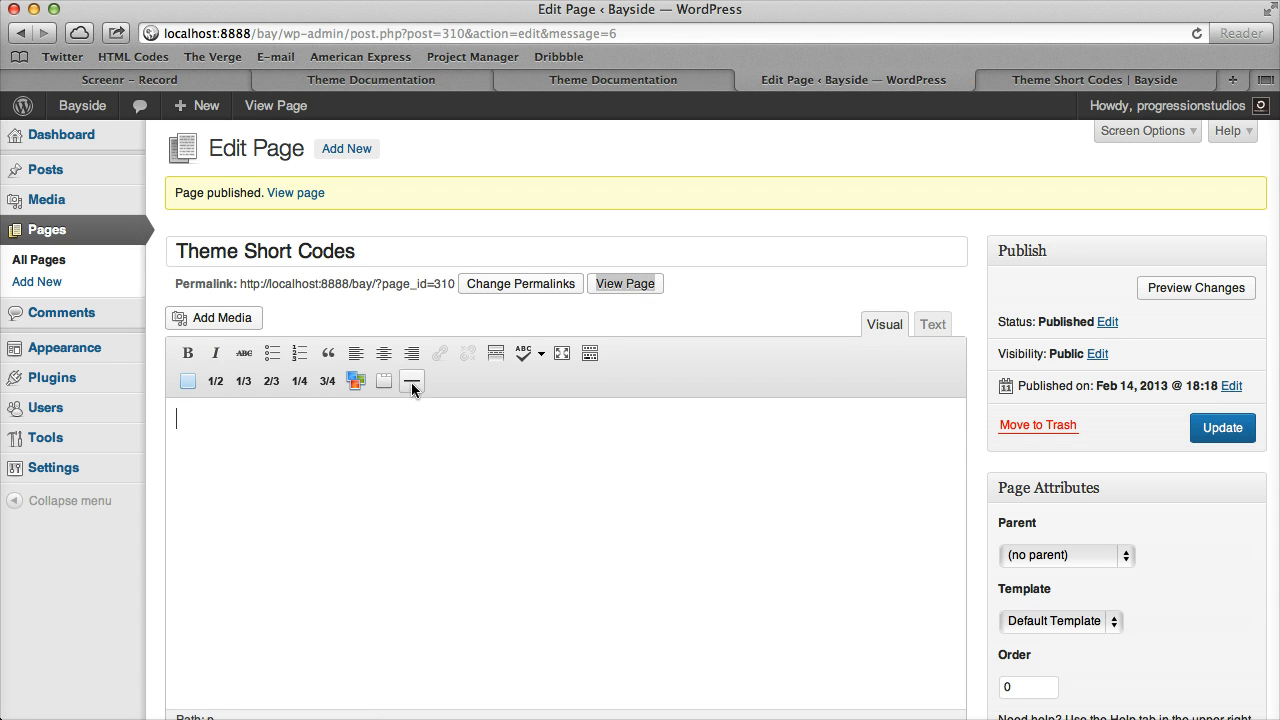
mouse_move(299, 381)
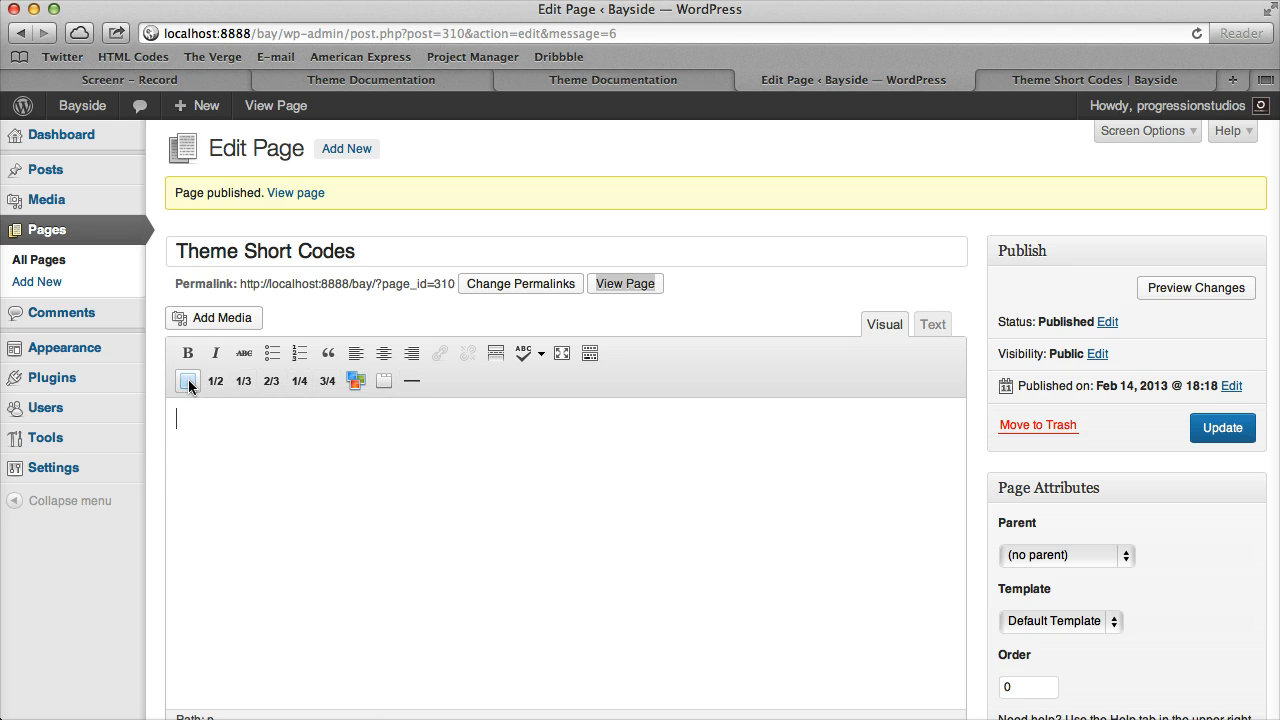
mouse_move(188, 380)
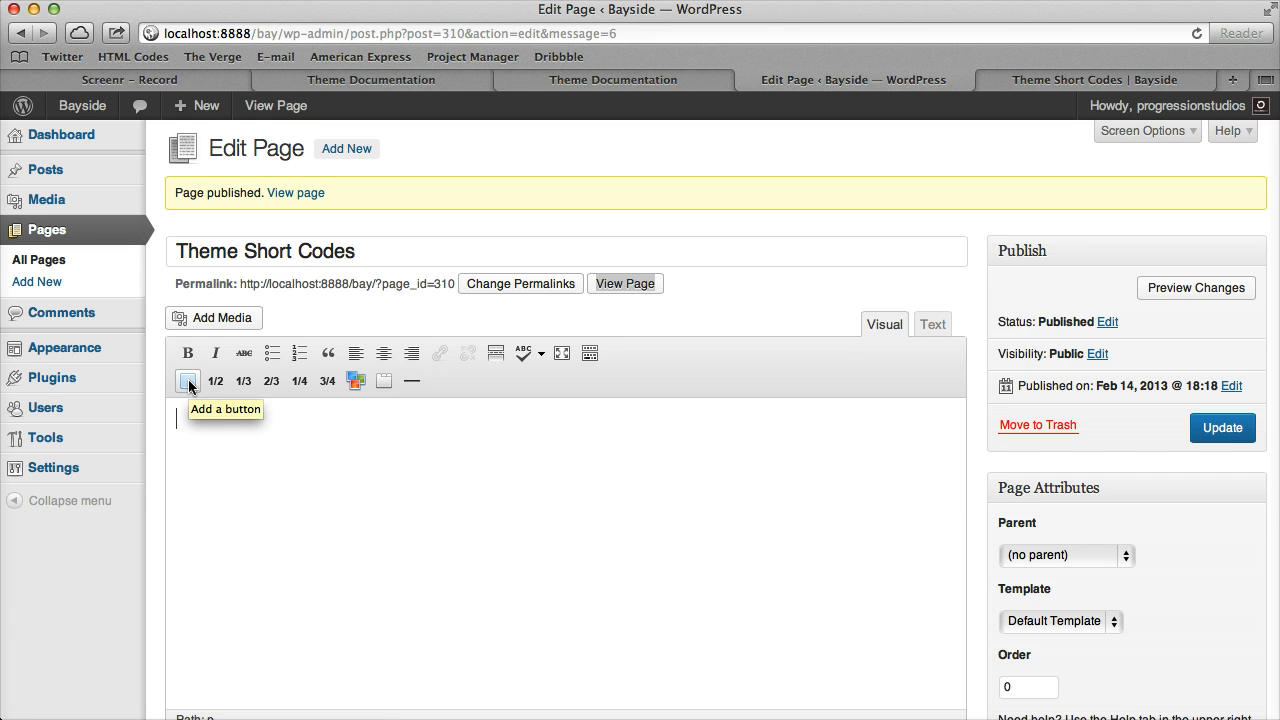
mouse_move(355, 381)
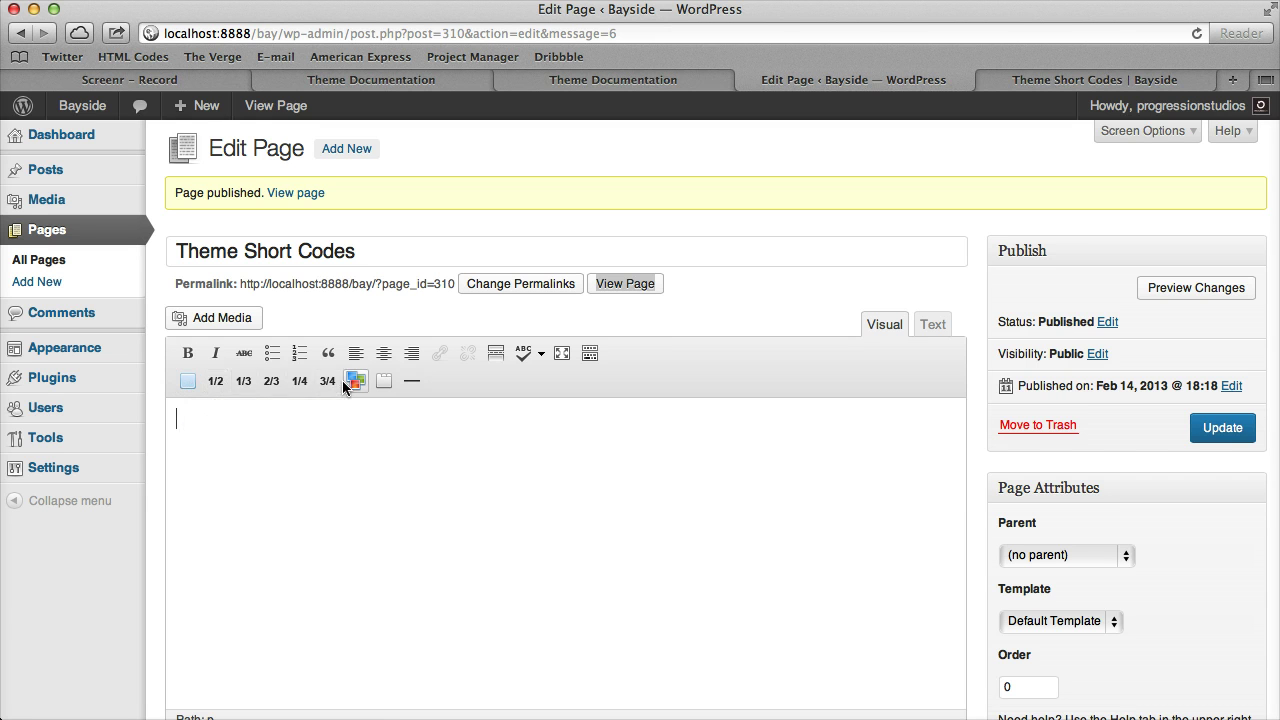
mouse_move(356, 381)
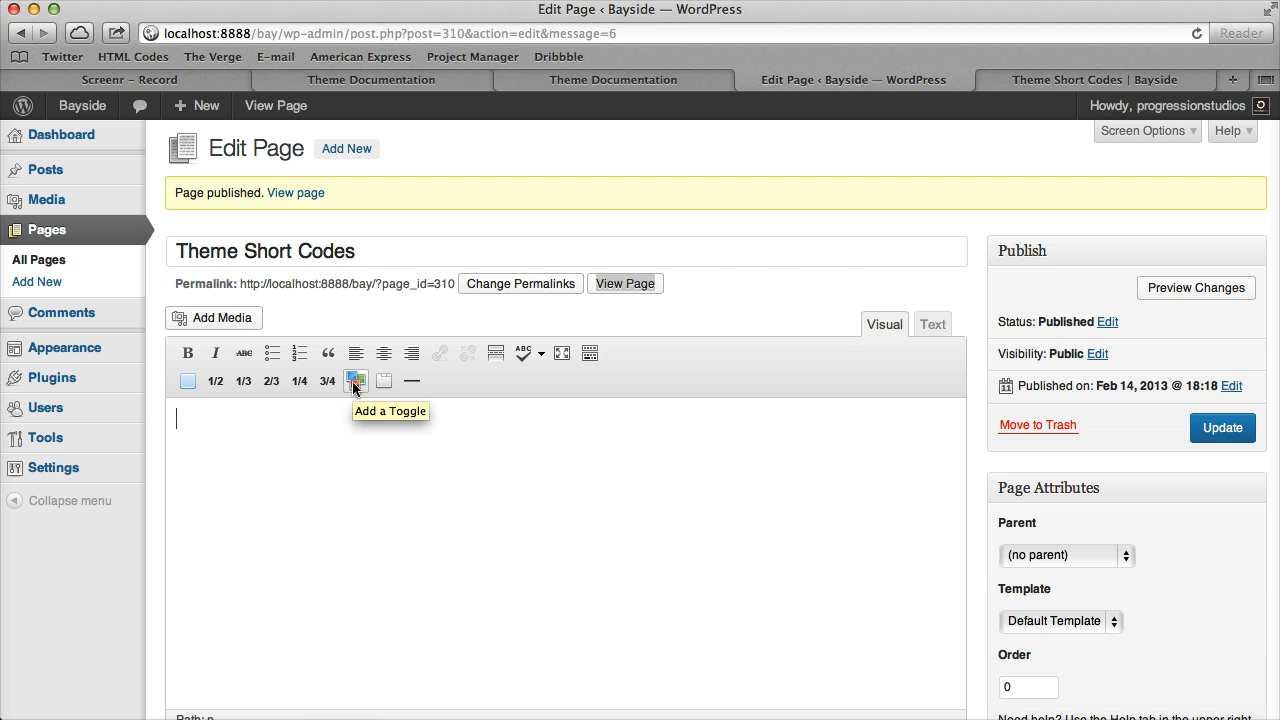
mouse_move(384, 381)
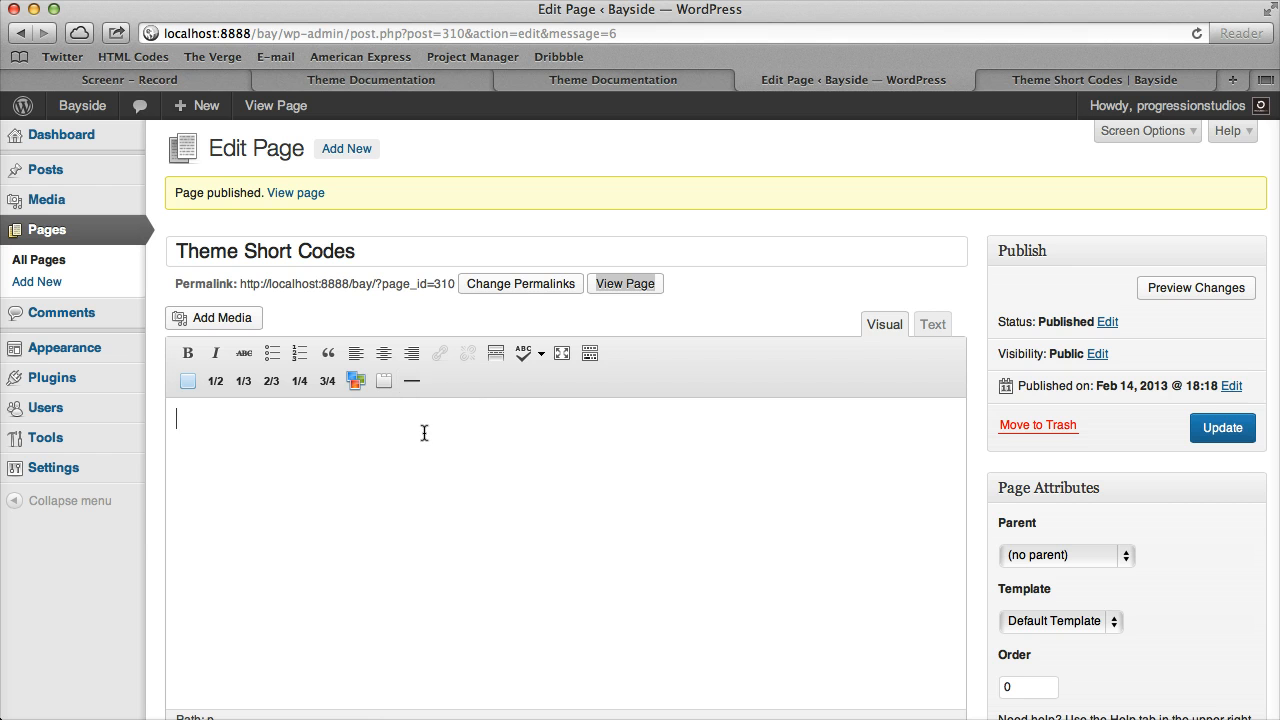
mouse_move(155, 395)
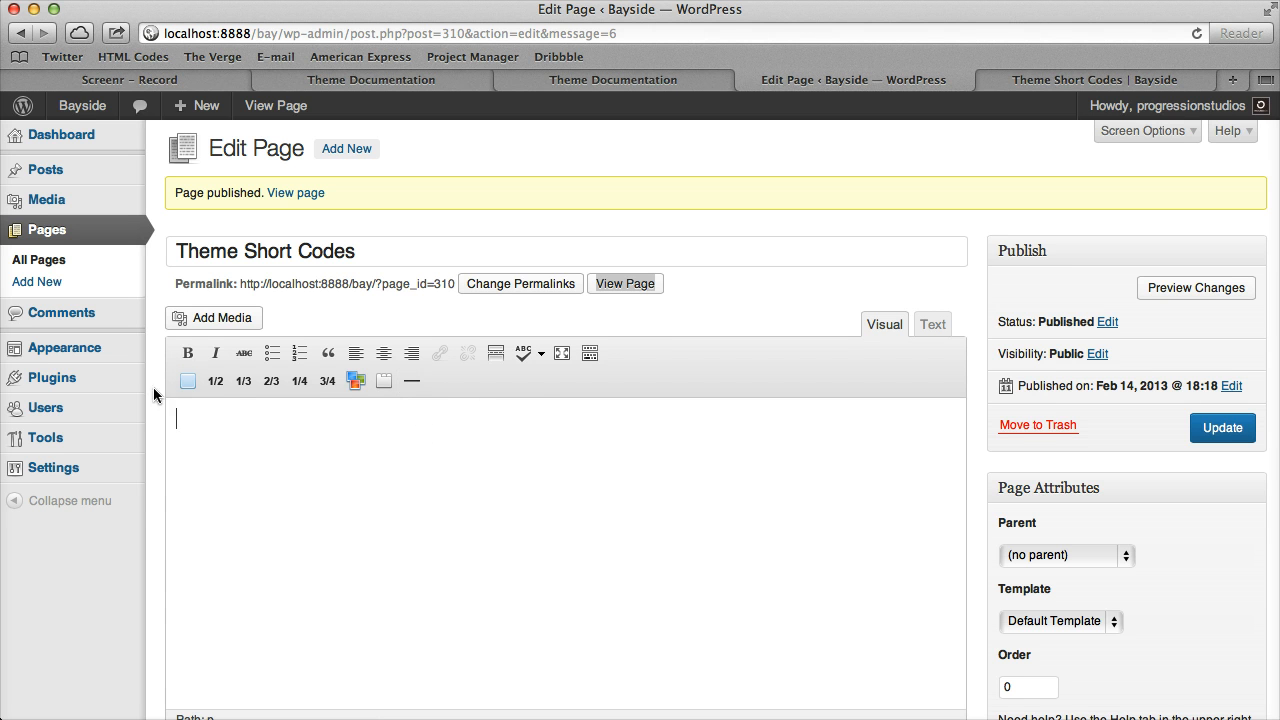
click(188, 380)
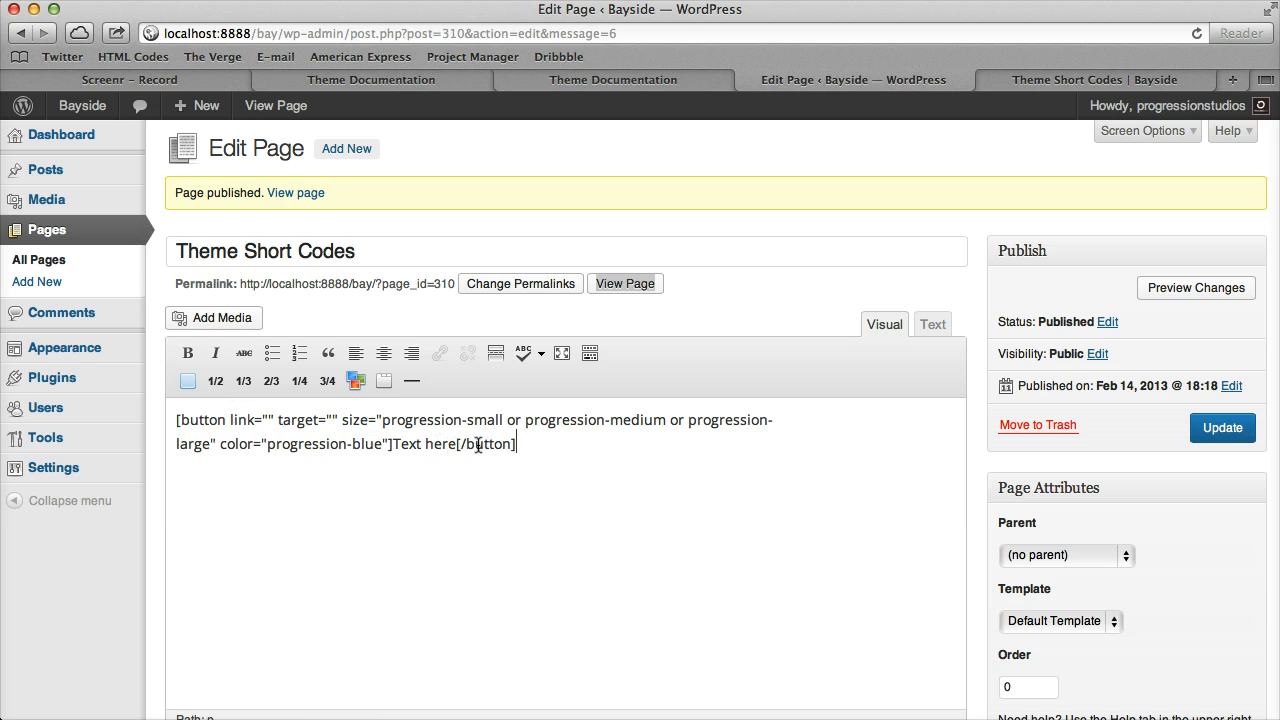
drag(232, 419, 325, 419)
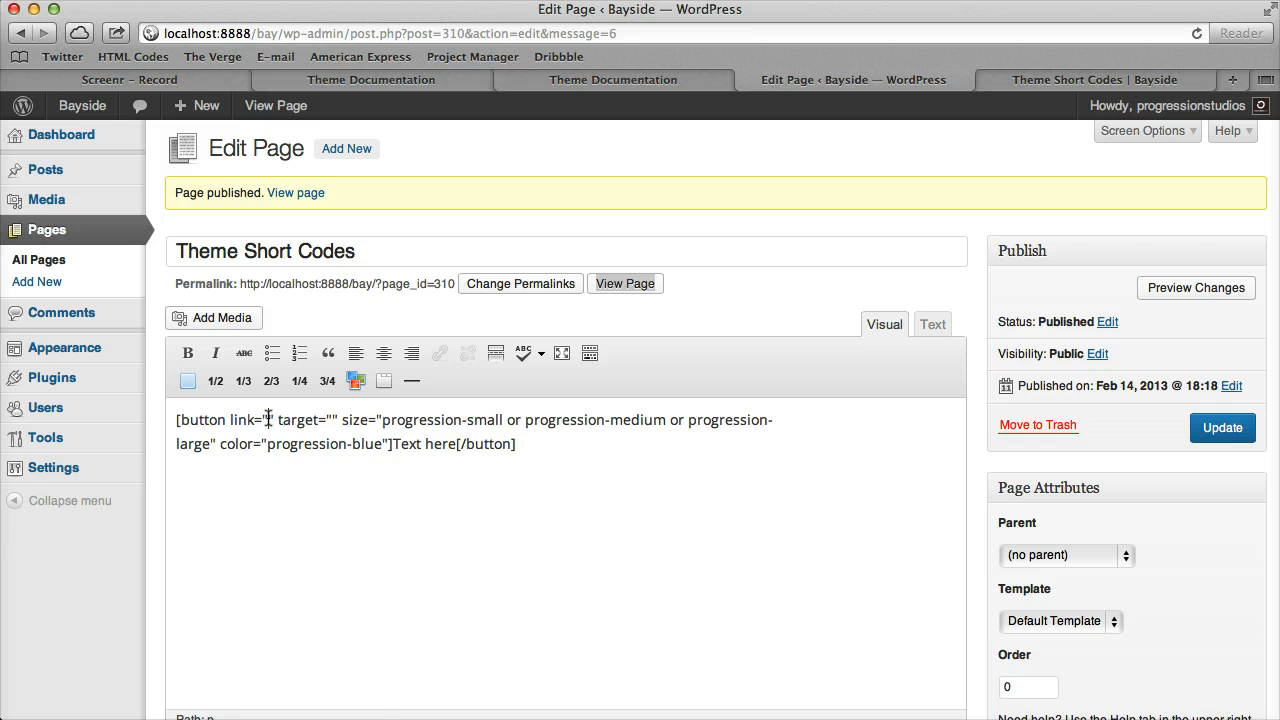
text(http://google.c)
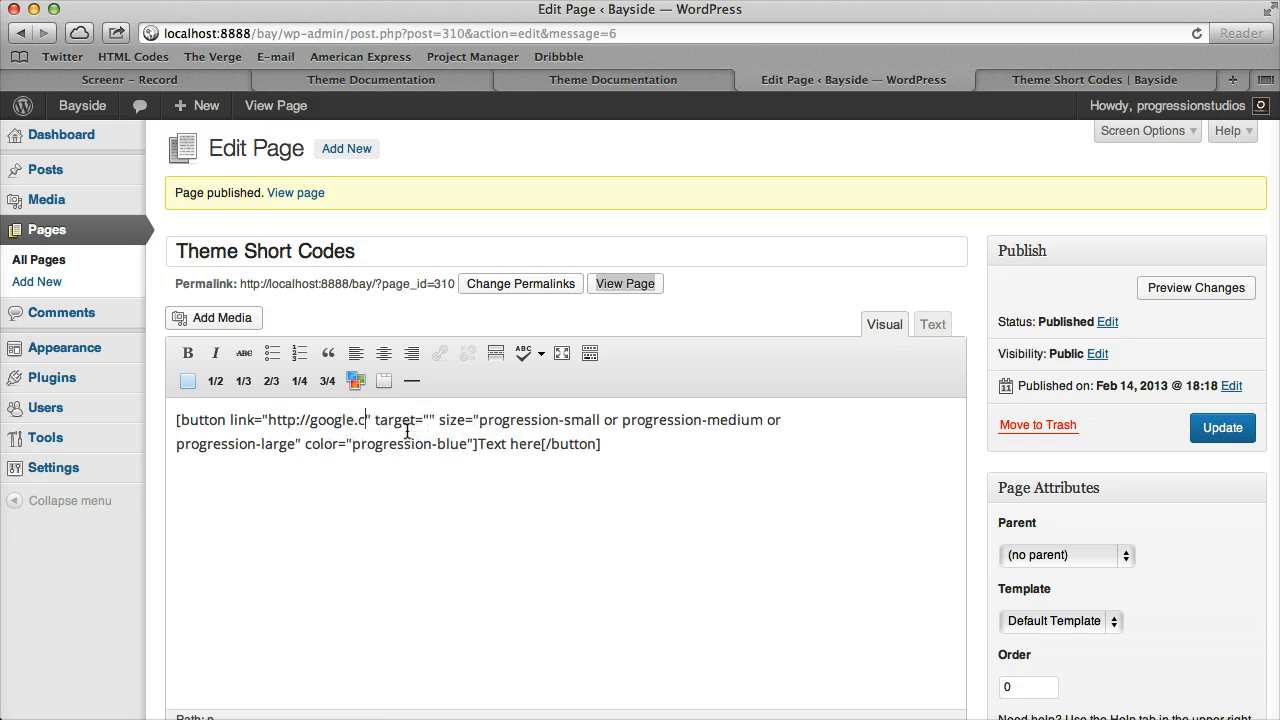
text(om)
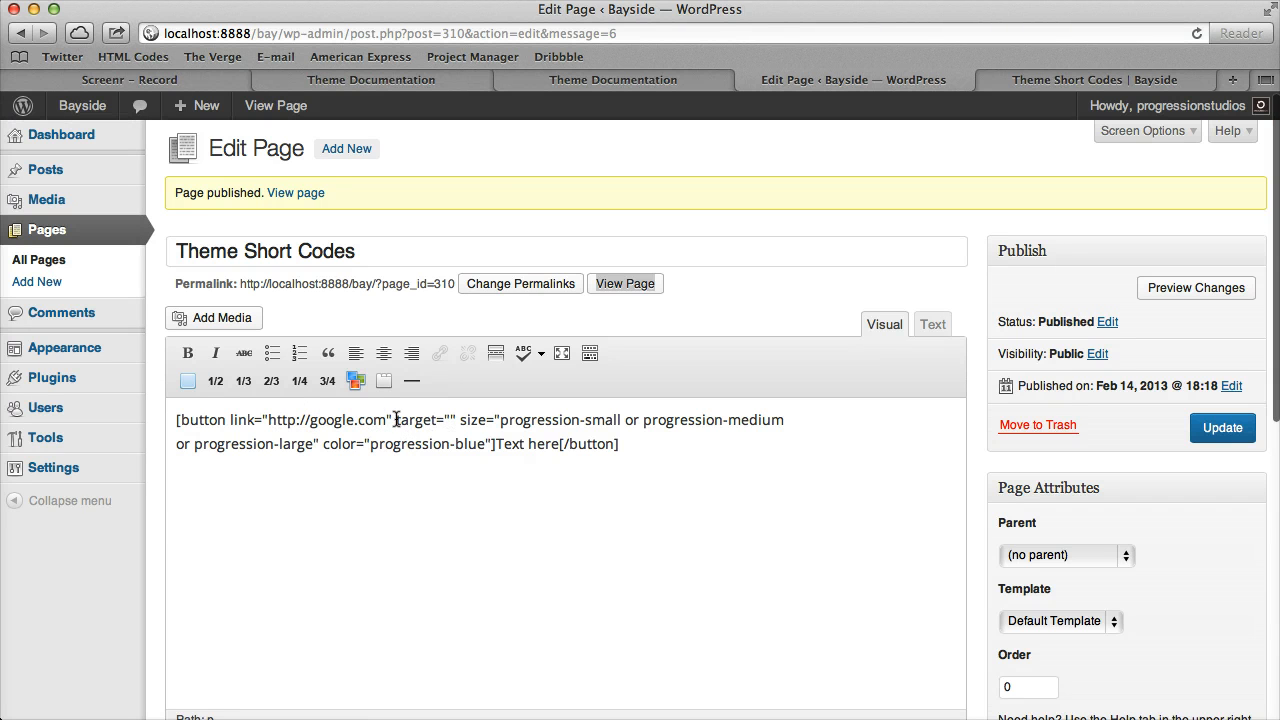
Remove the extra size options so the button stays progression-medium and progression-blue
double_click(419, 419)
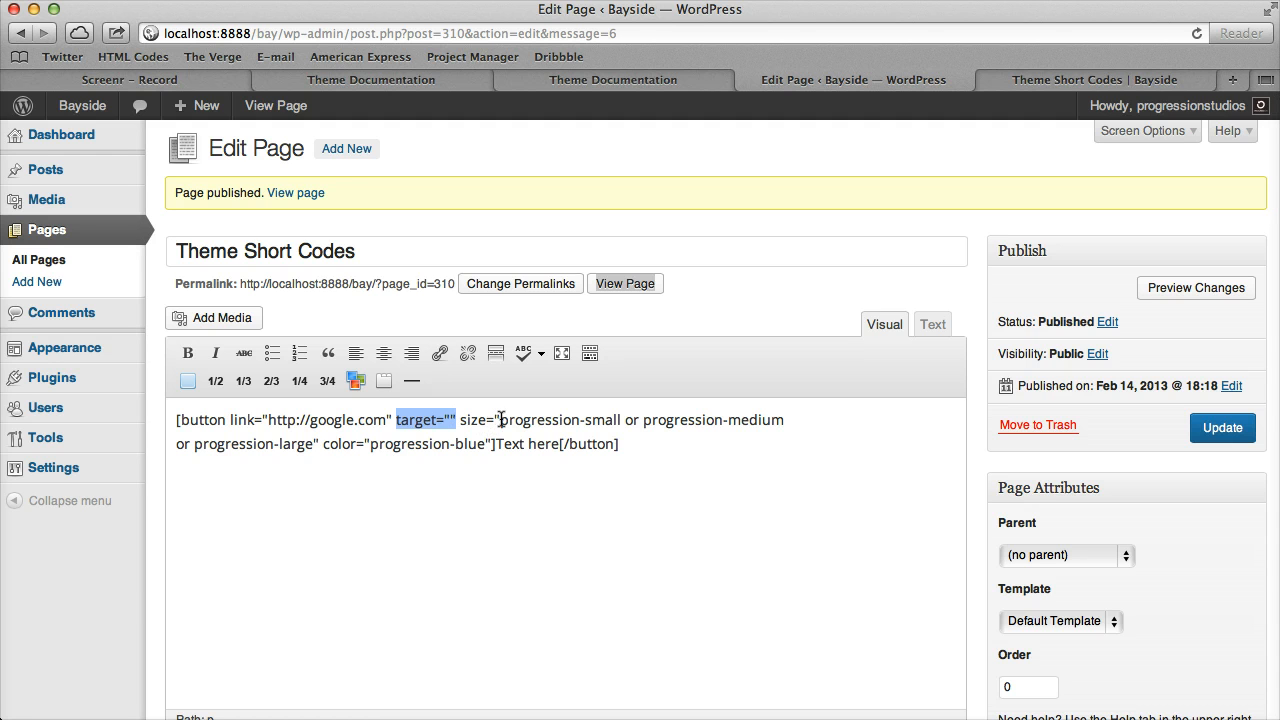
double_click(559, 419)
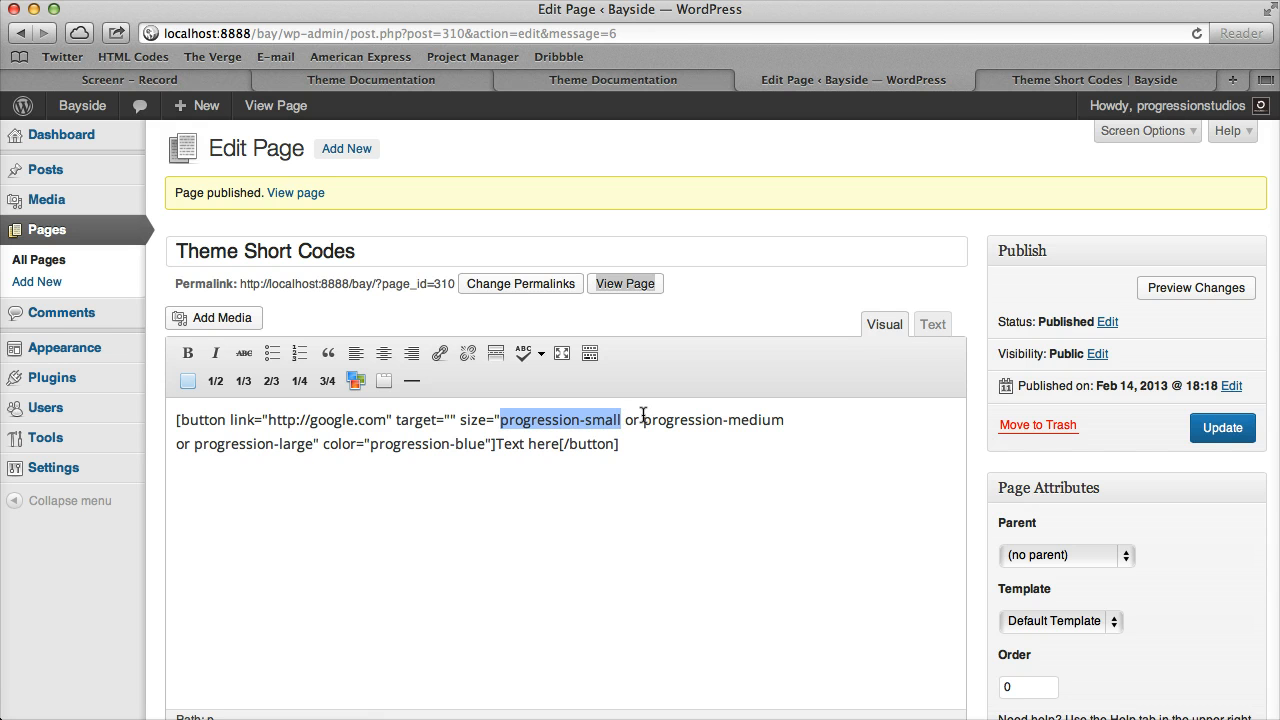
click(498, 419)
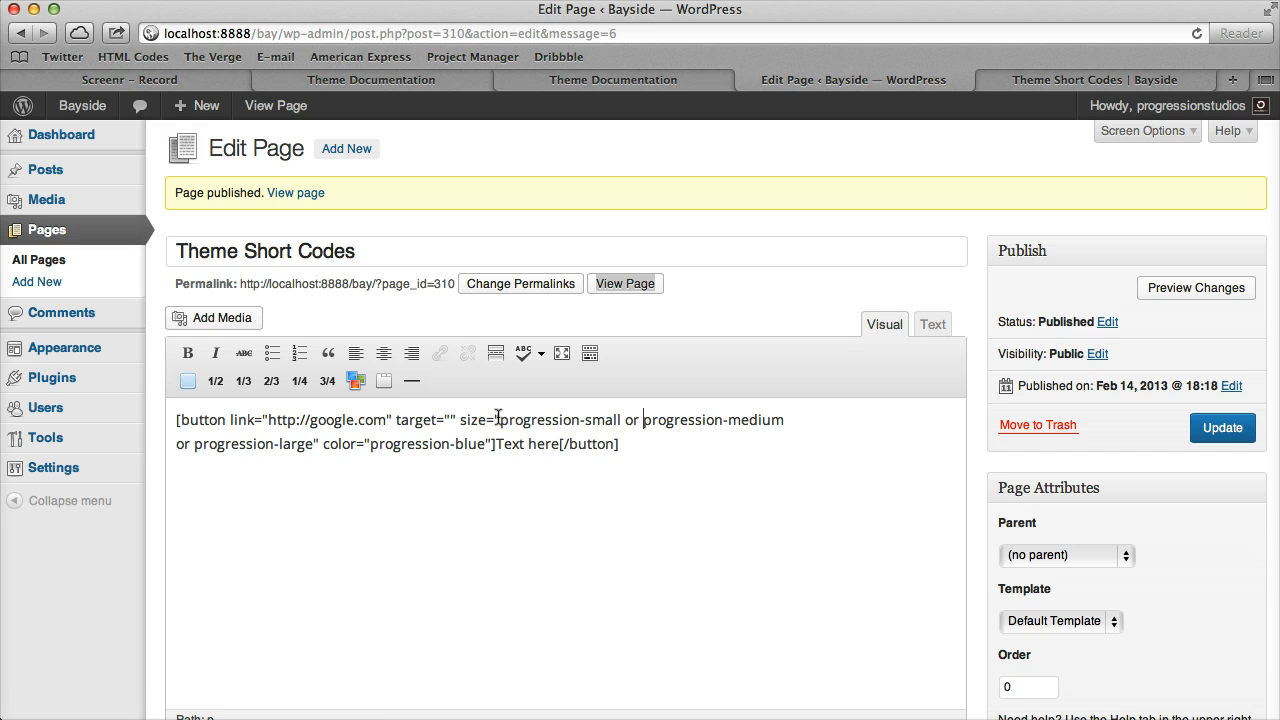
drag(500, 419, 686, 419)
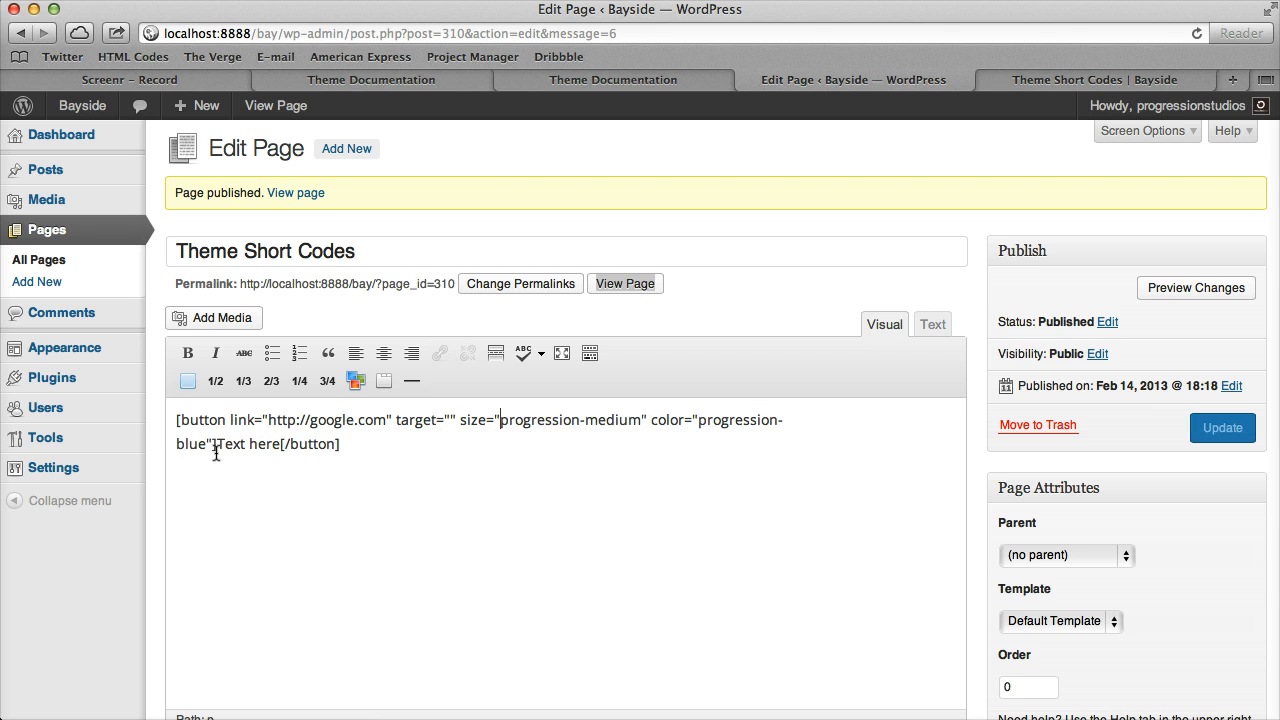
double_click(189, 443)
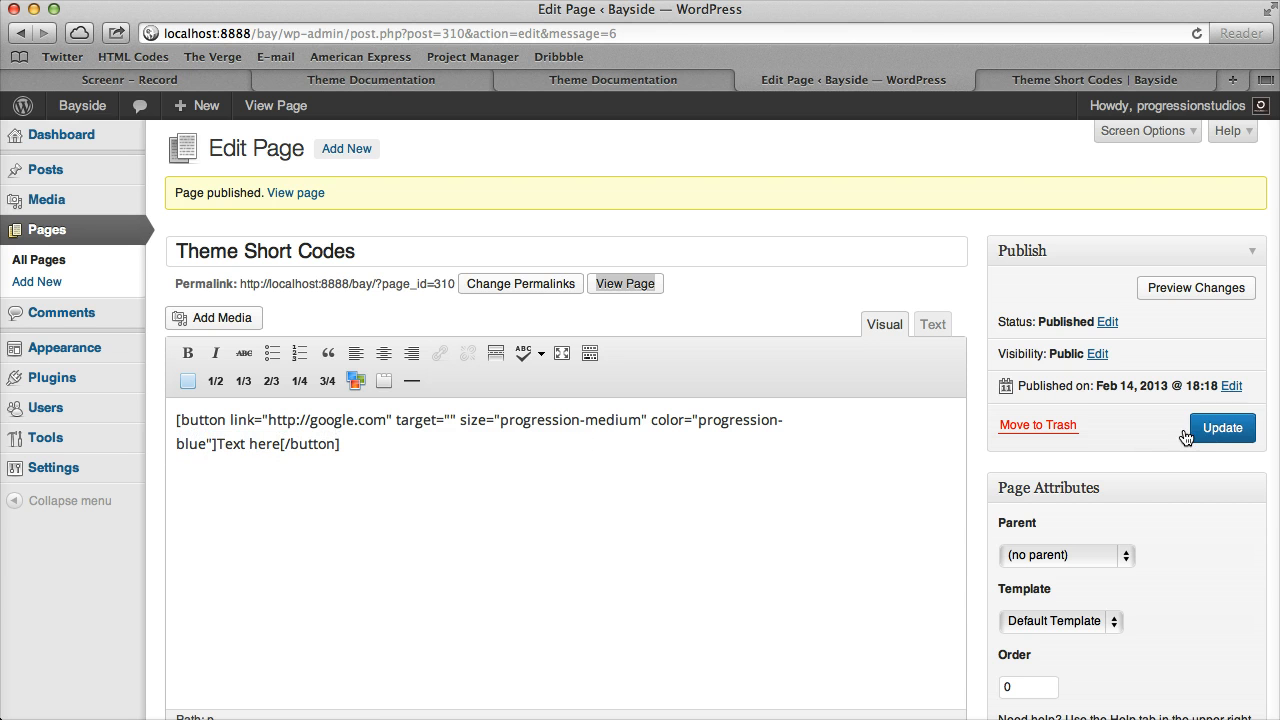
Update the page and change the button label to 'Learn More'
click(1222, 427)
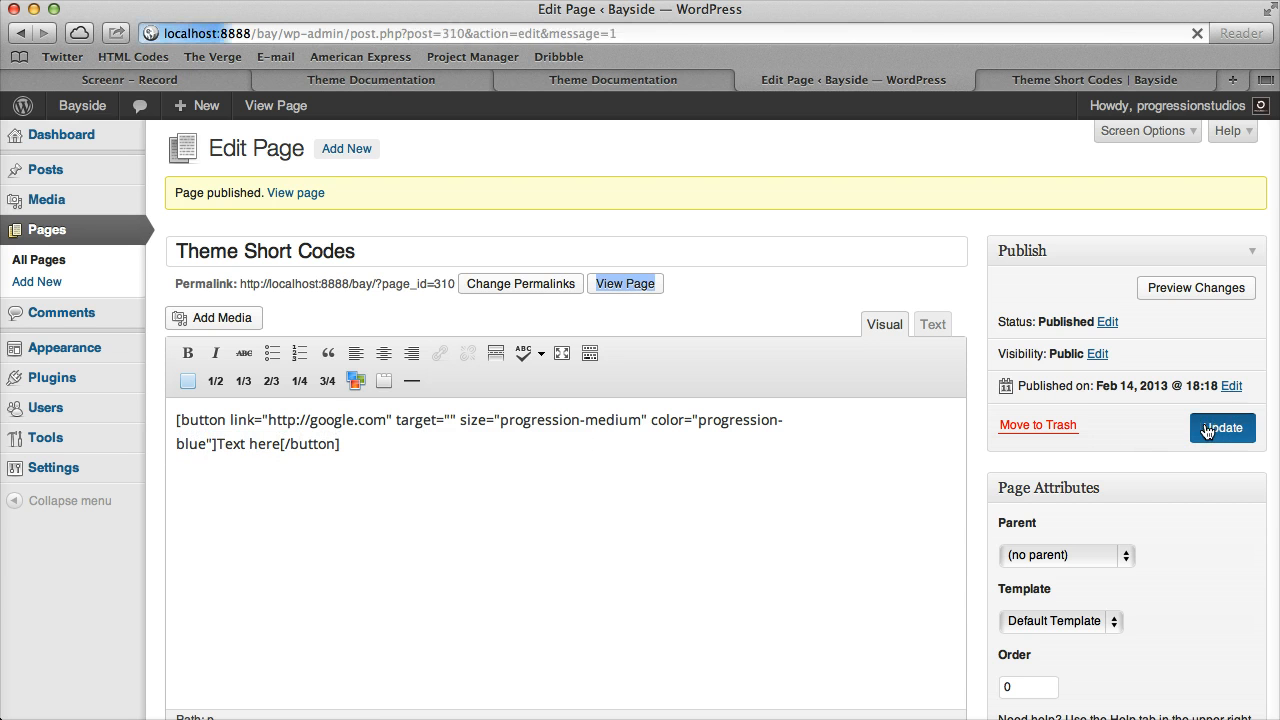
click(1222, 427)
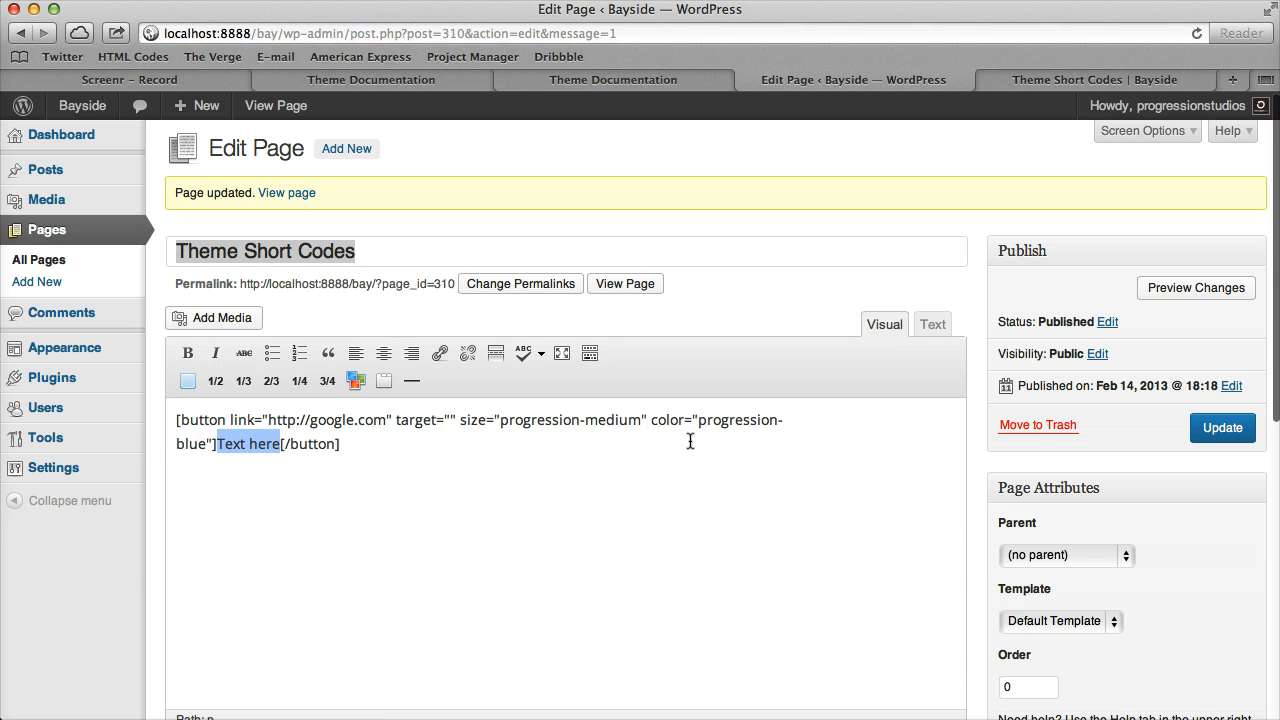
text(Learn More)
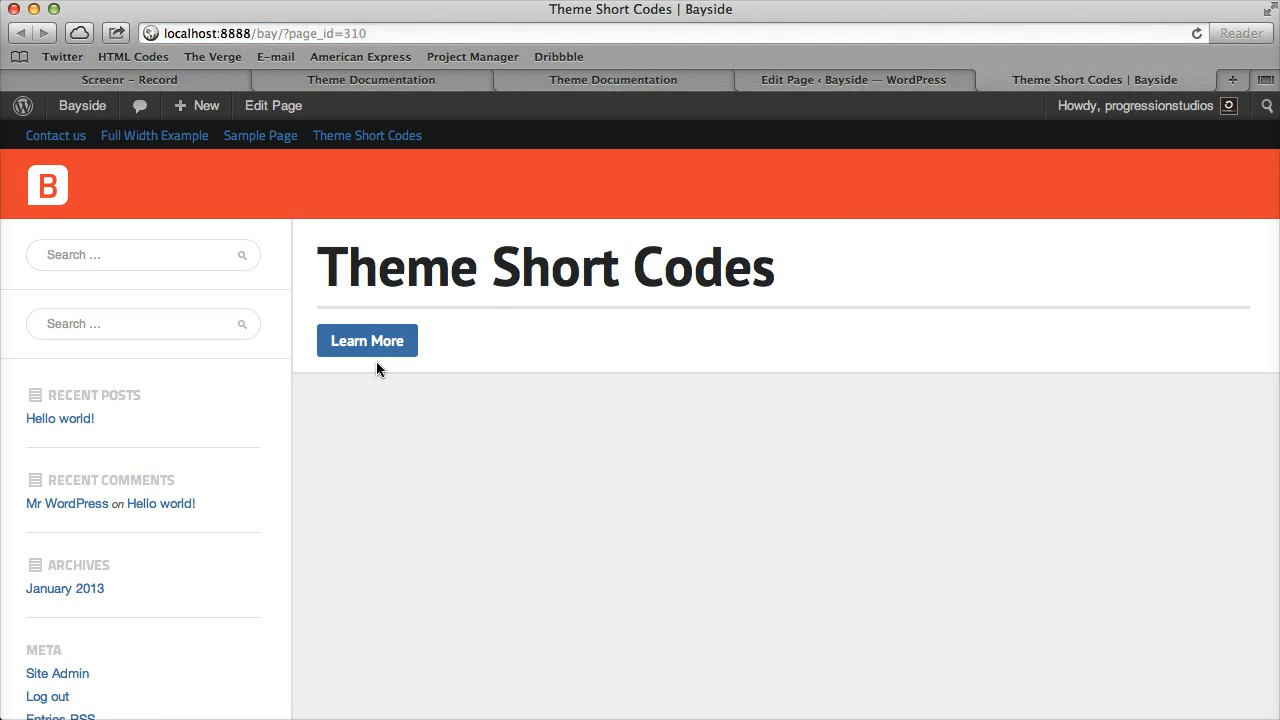
mouse_move(743, 98)
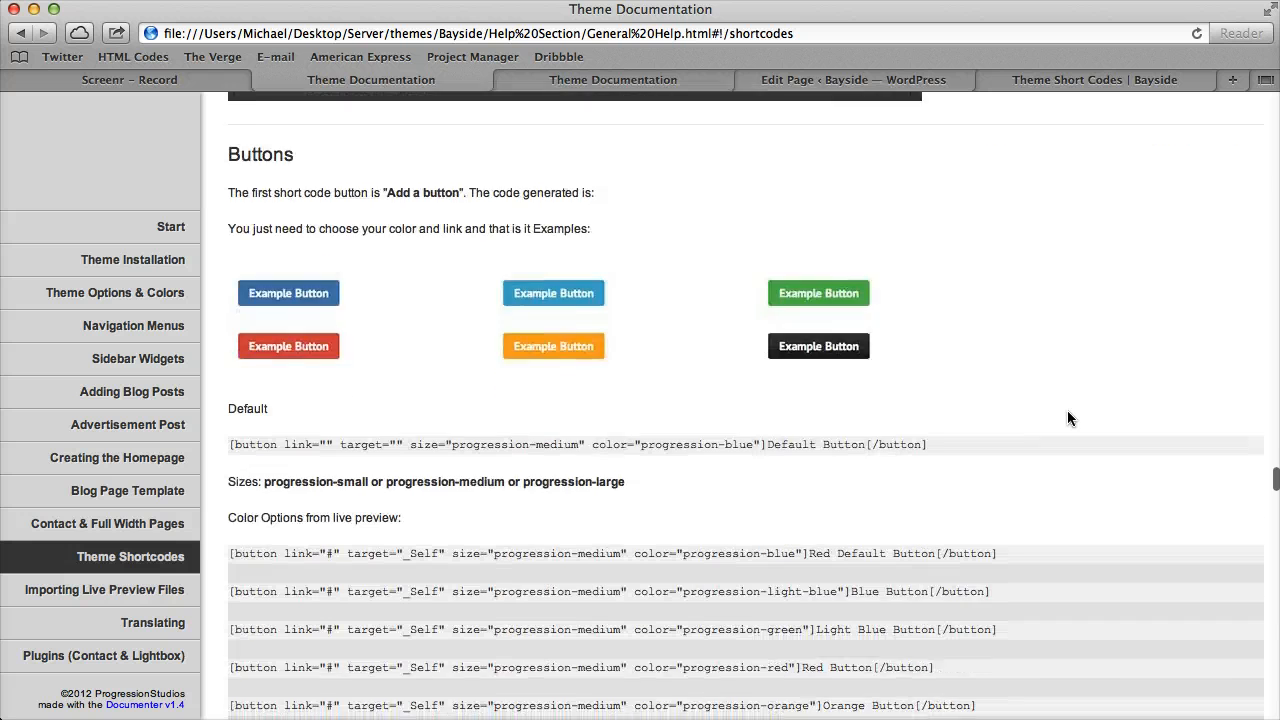
Scroll Theme Documentation down to the Buttons colour options list
scroll(down, 3)
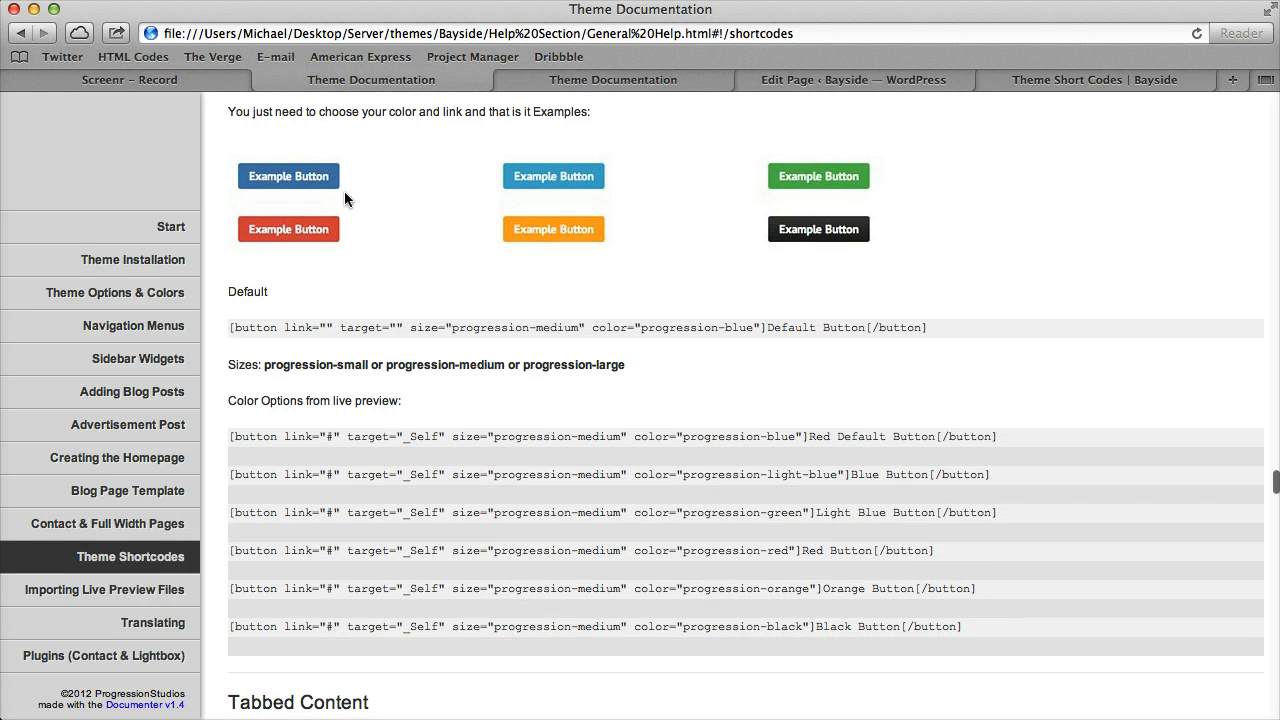
mouse_move(865, 177)
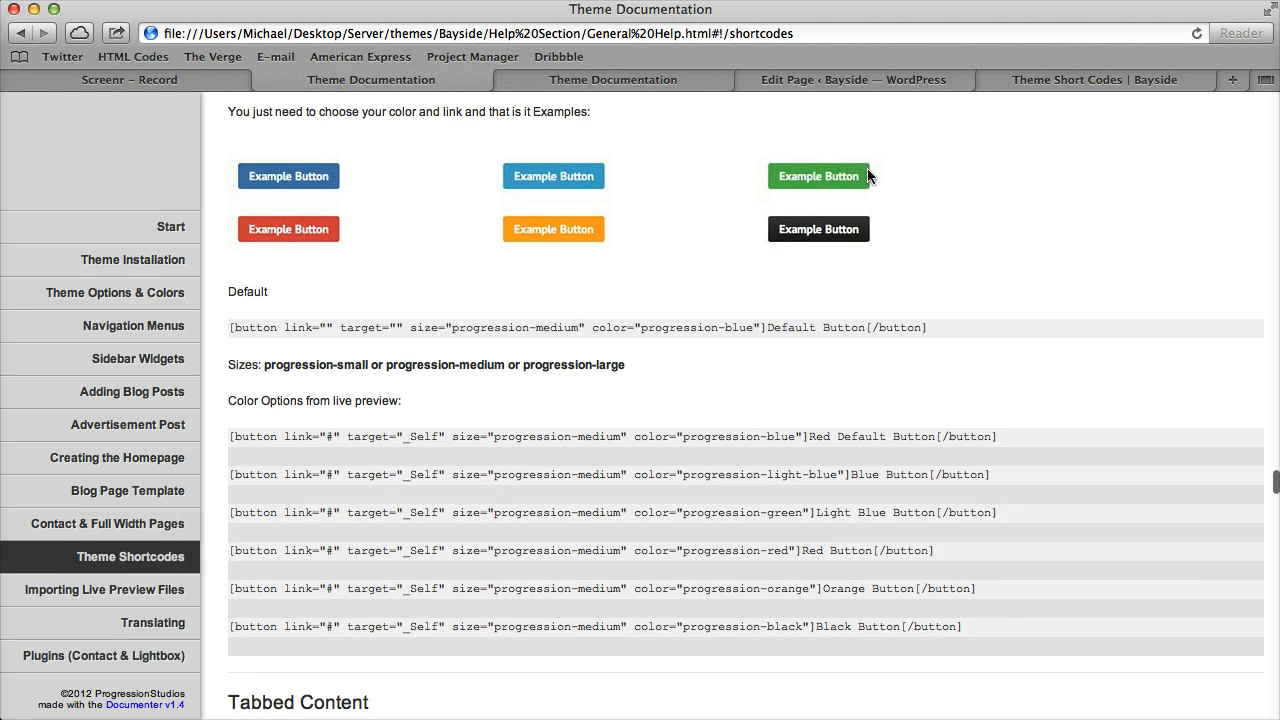
mouse_move(797, 497)
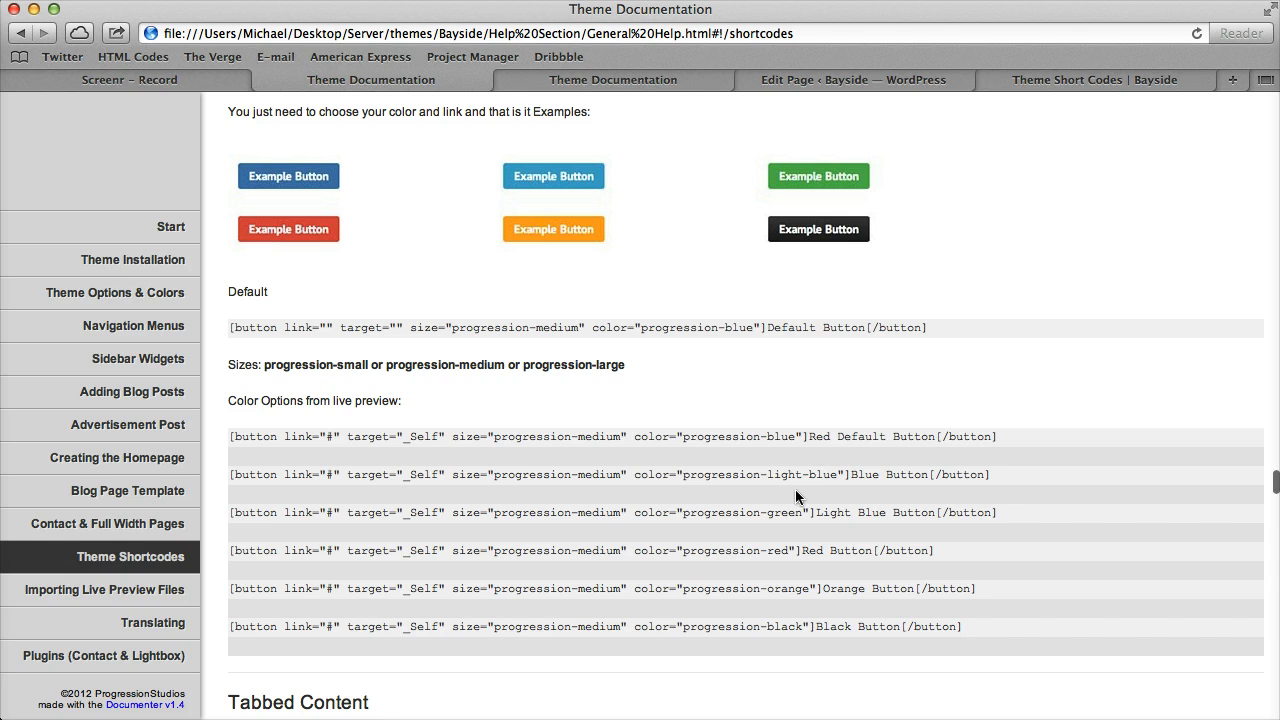
mouse_move(756, 472)
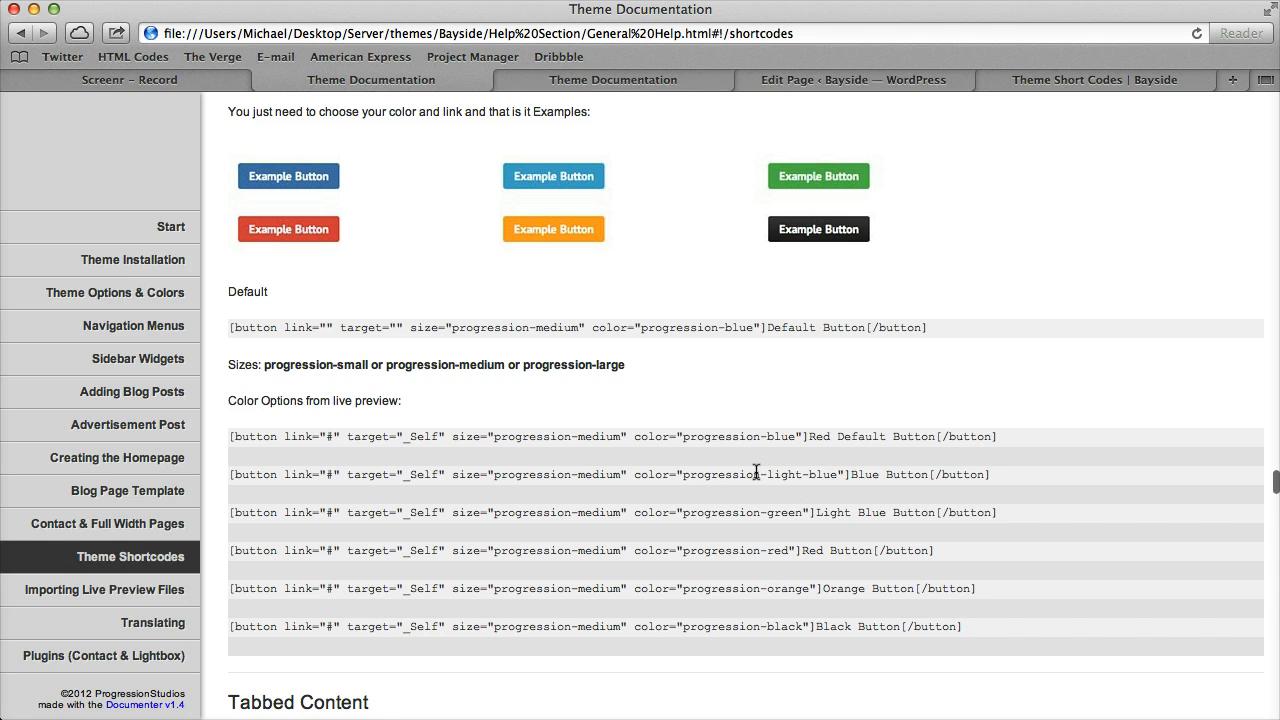
Back in the page editor, work on the Learn More button shortcode text
click(852, 80)
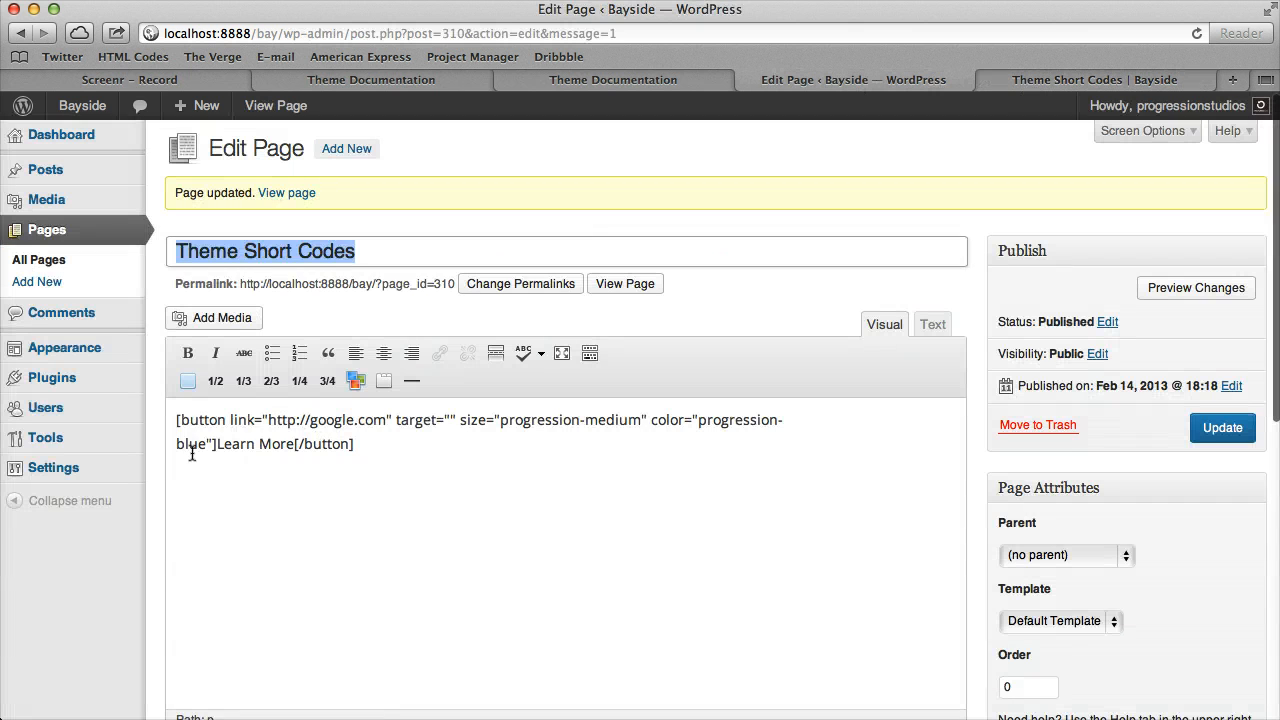
double_click(189, 443)
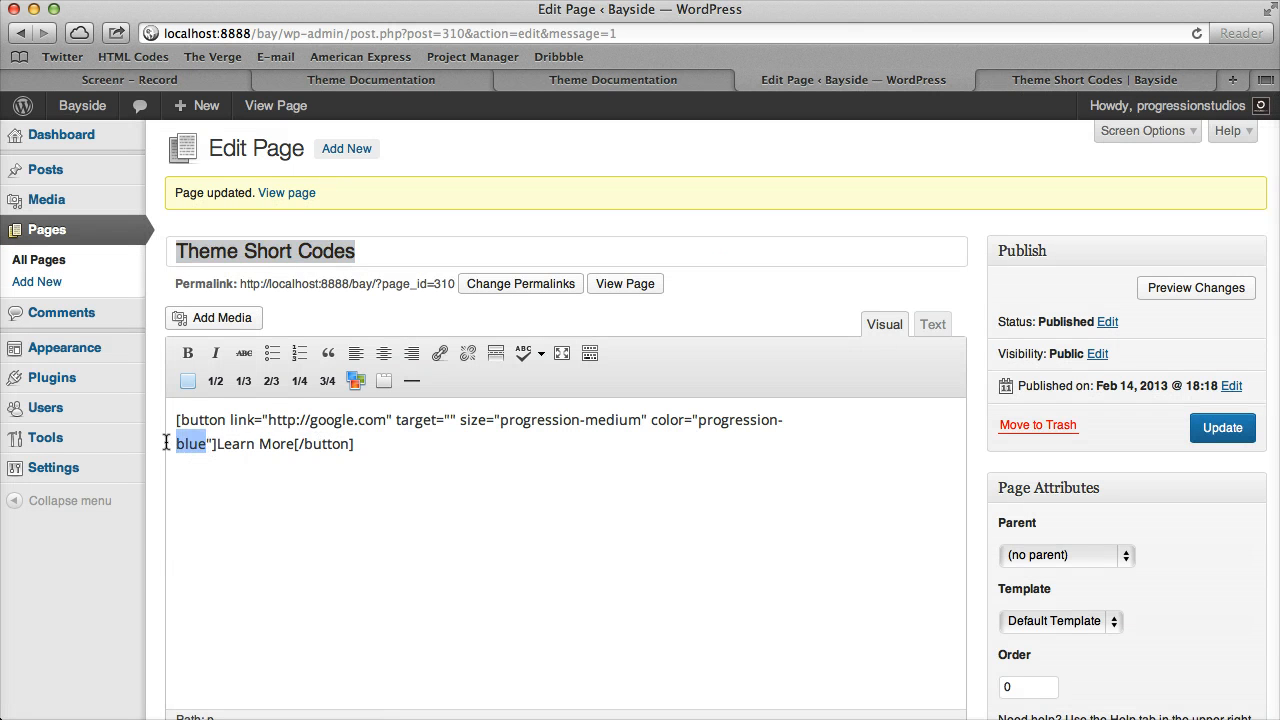
click(385, 491)
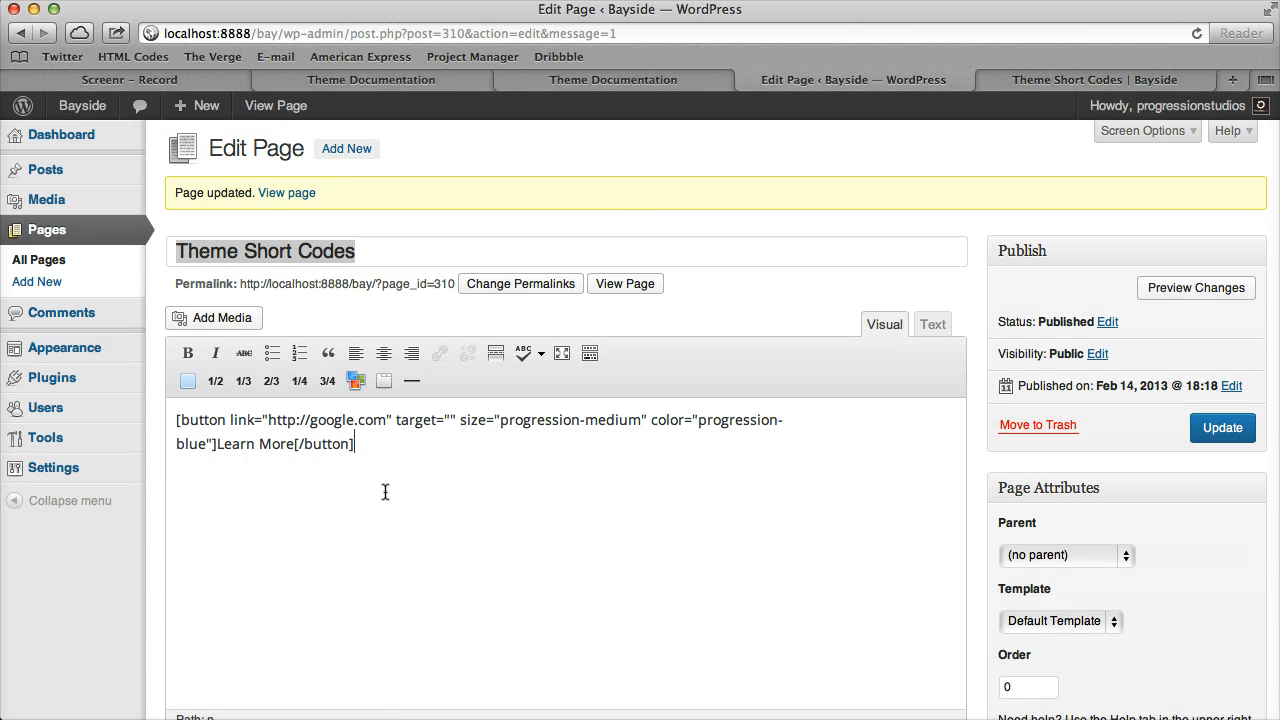
mouse_move(456, 443)
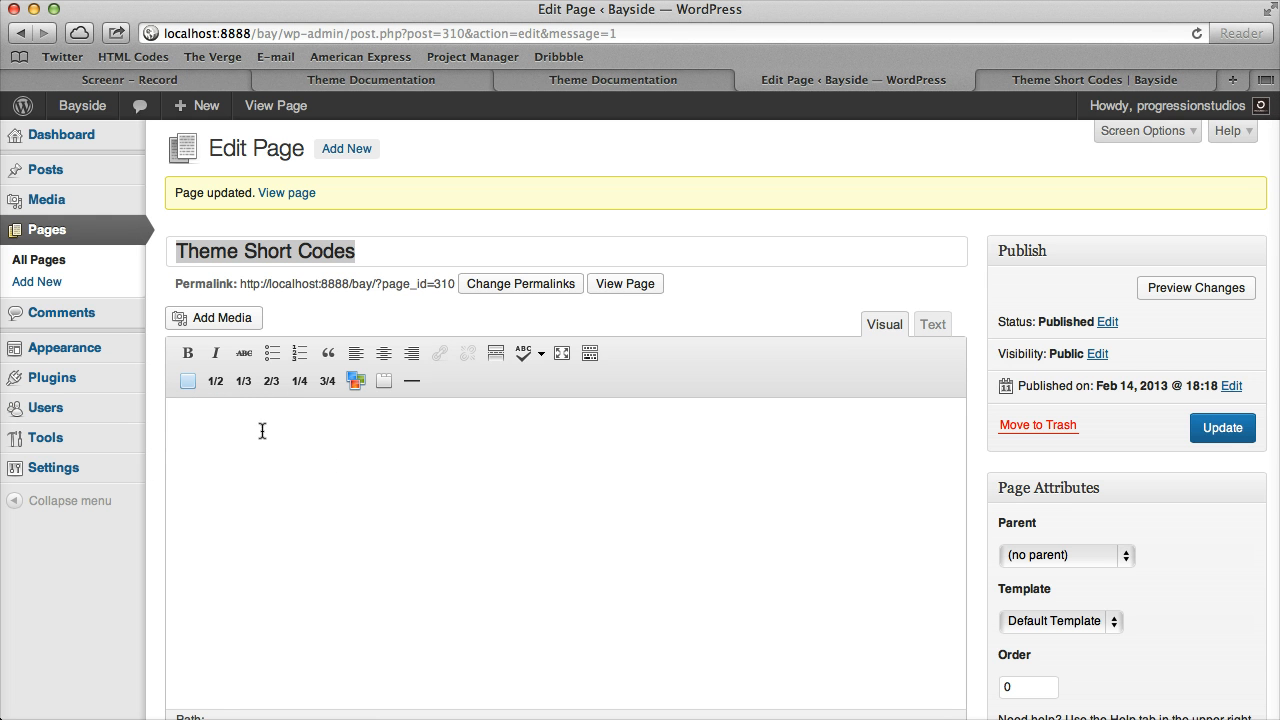
Add two 1/2 column shortcodes, mark the second last='yes', and check the live page
click(215, 380)
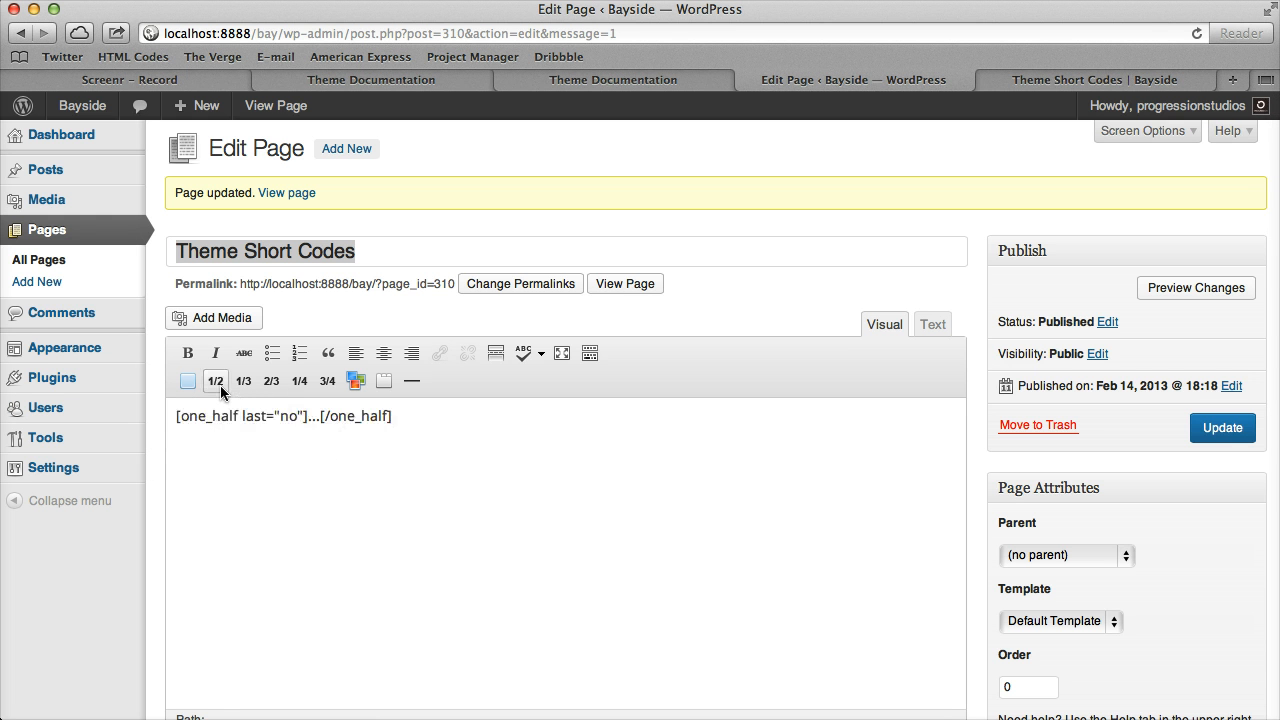
click(216, 380)
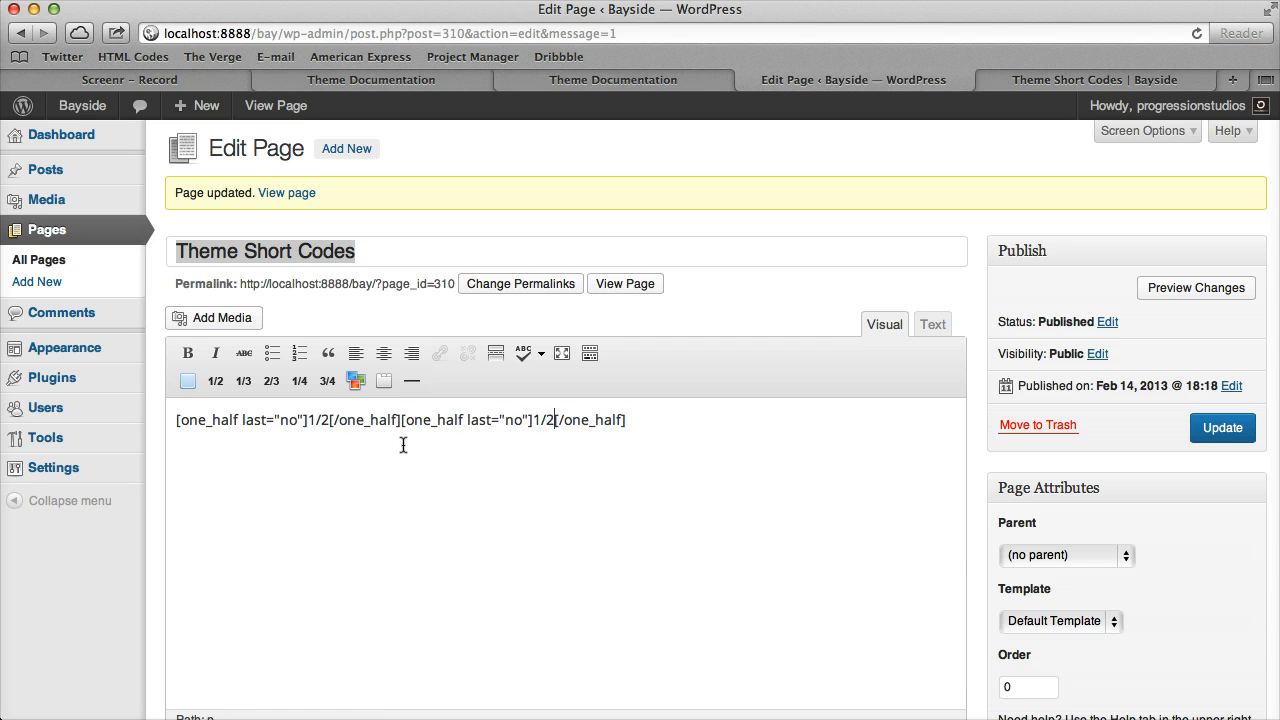
mouse_move(446, 440)
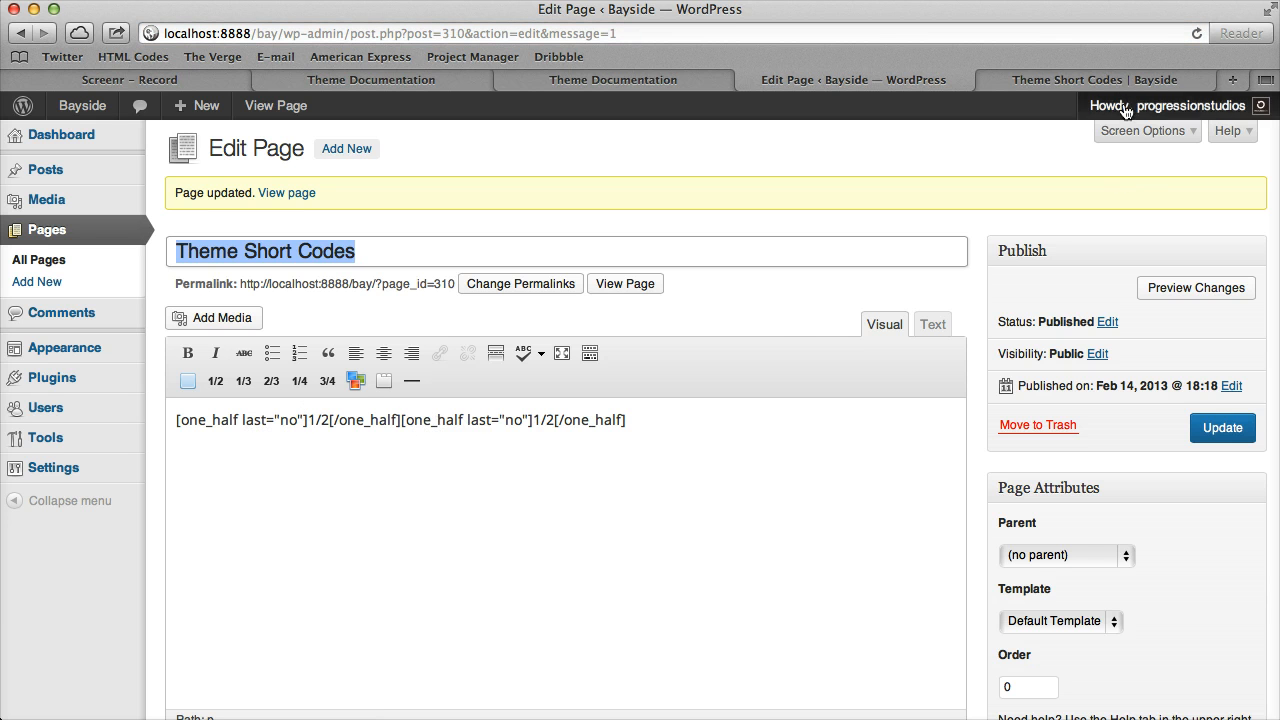
click(625, 283)
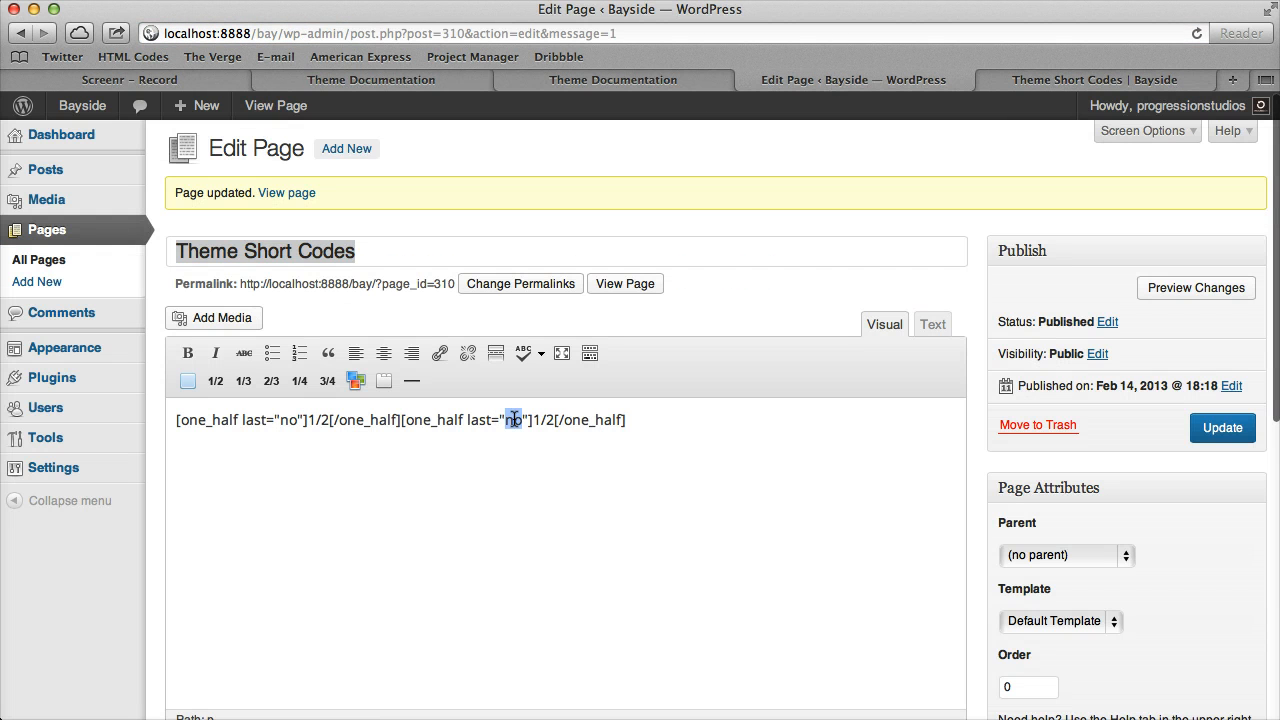
text(yes)
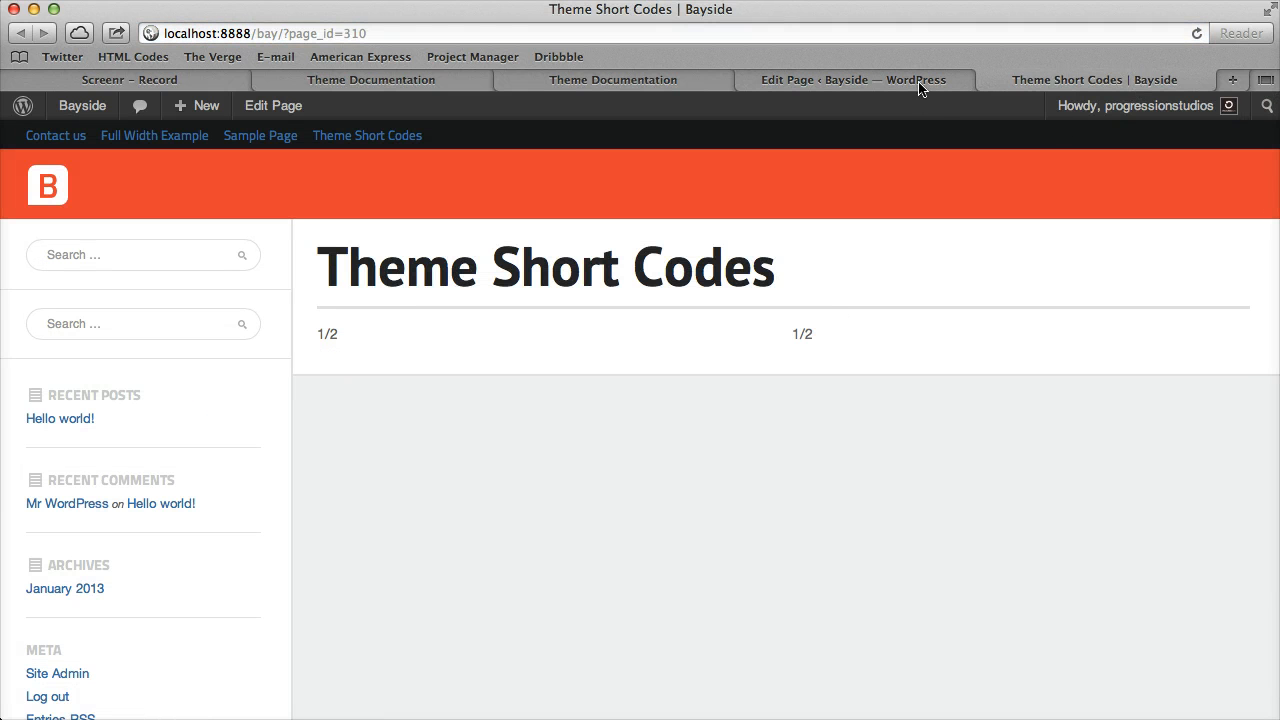
click(850, 80)
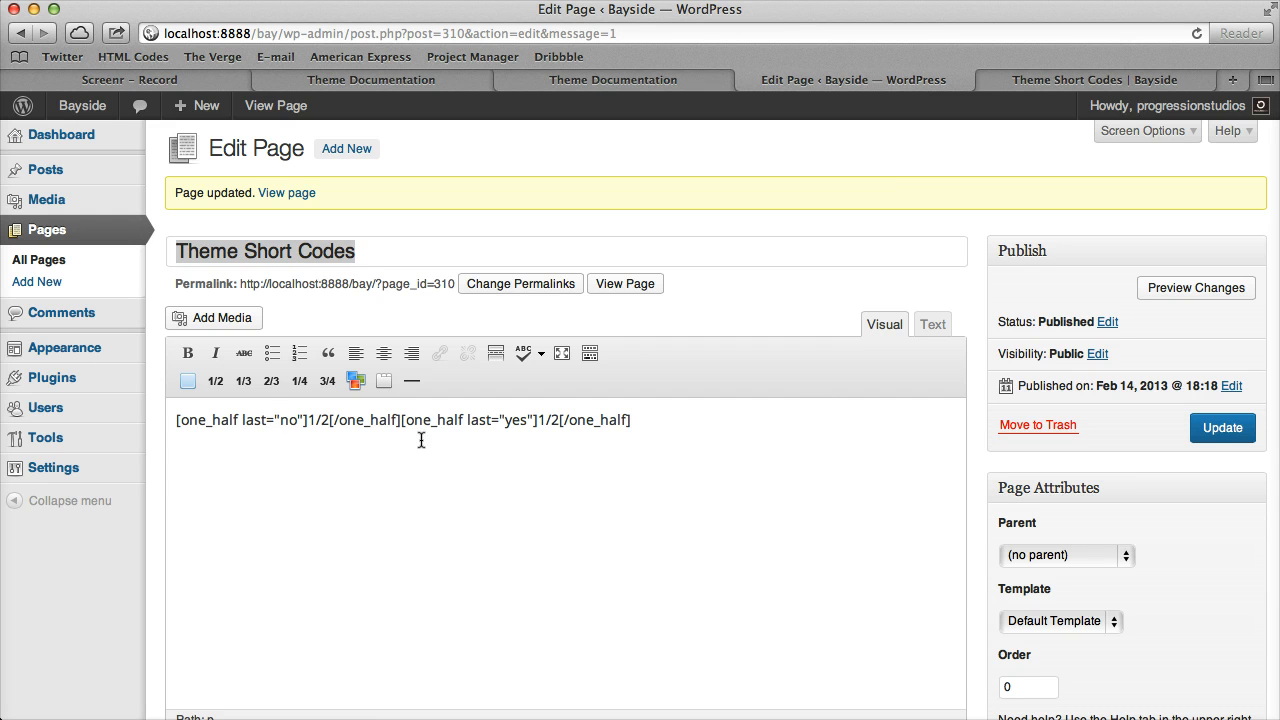
click(243, 381)
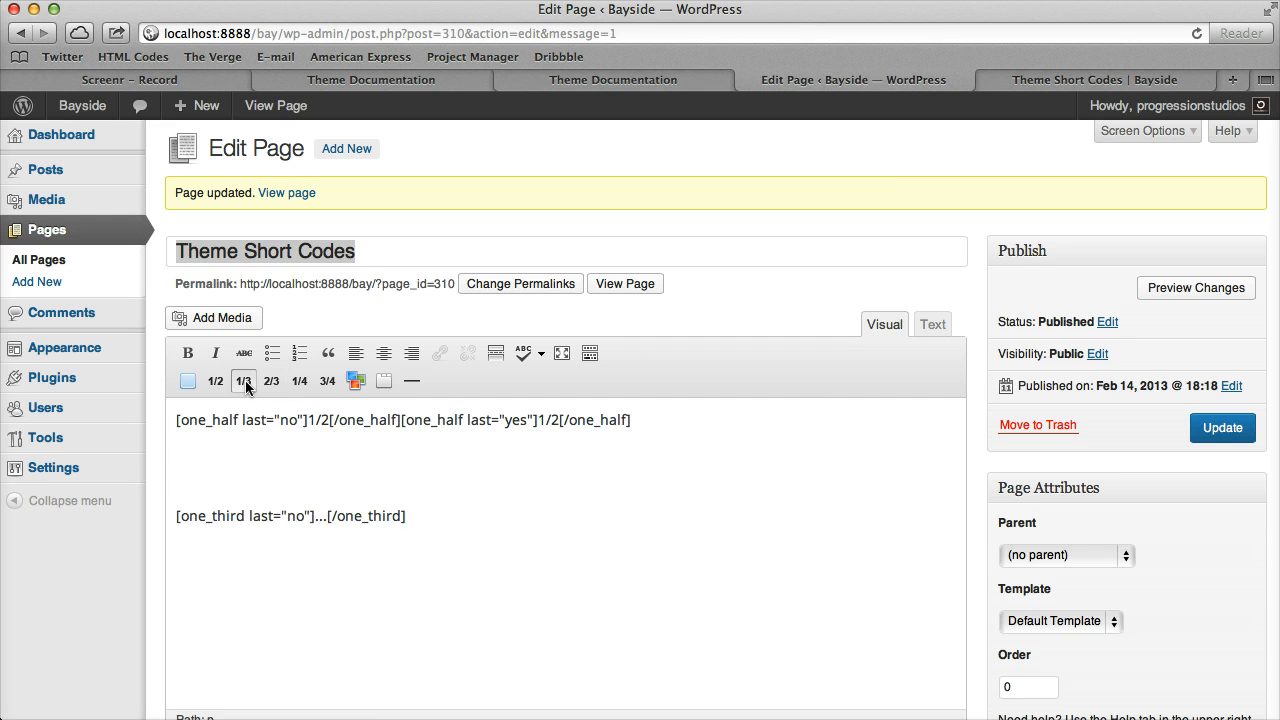
Add one-third column shortcodes and set the third column's last value to yes
click(244, 380)
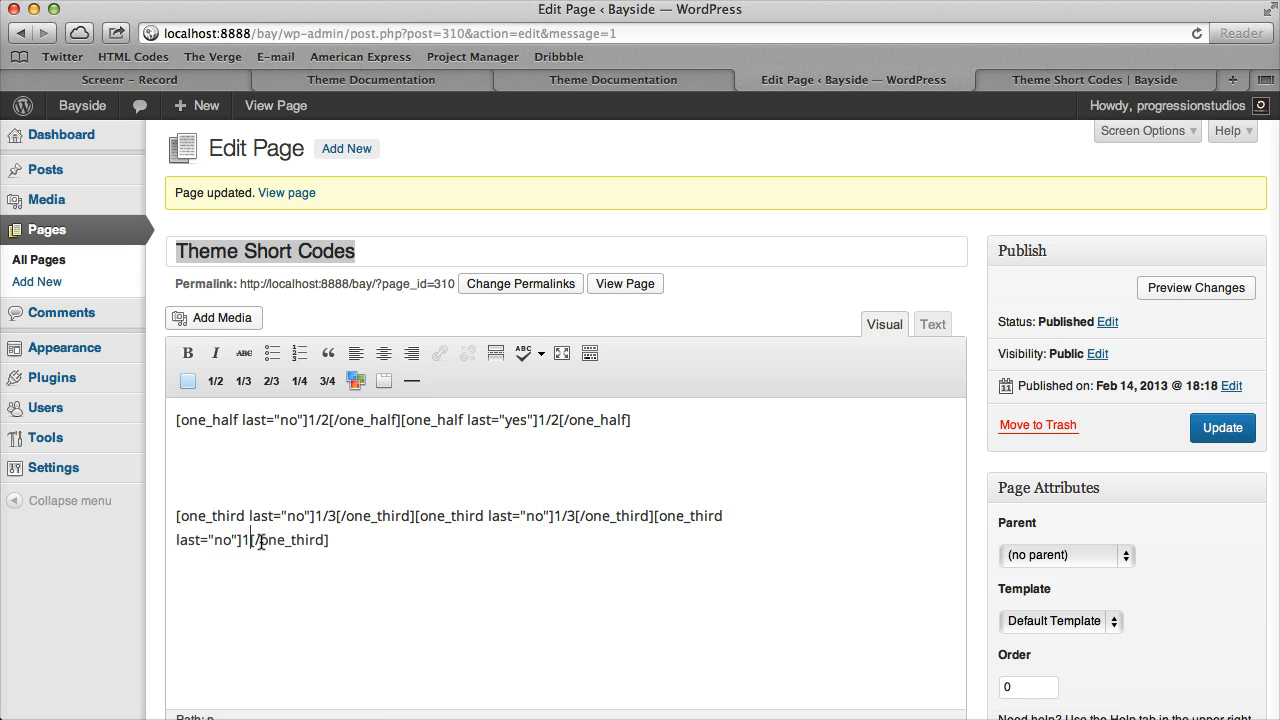
double_click(221, 539)
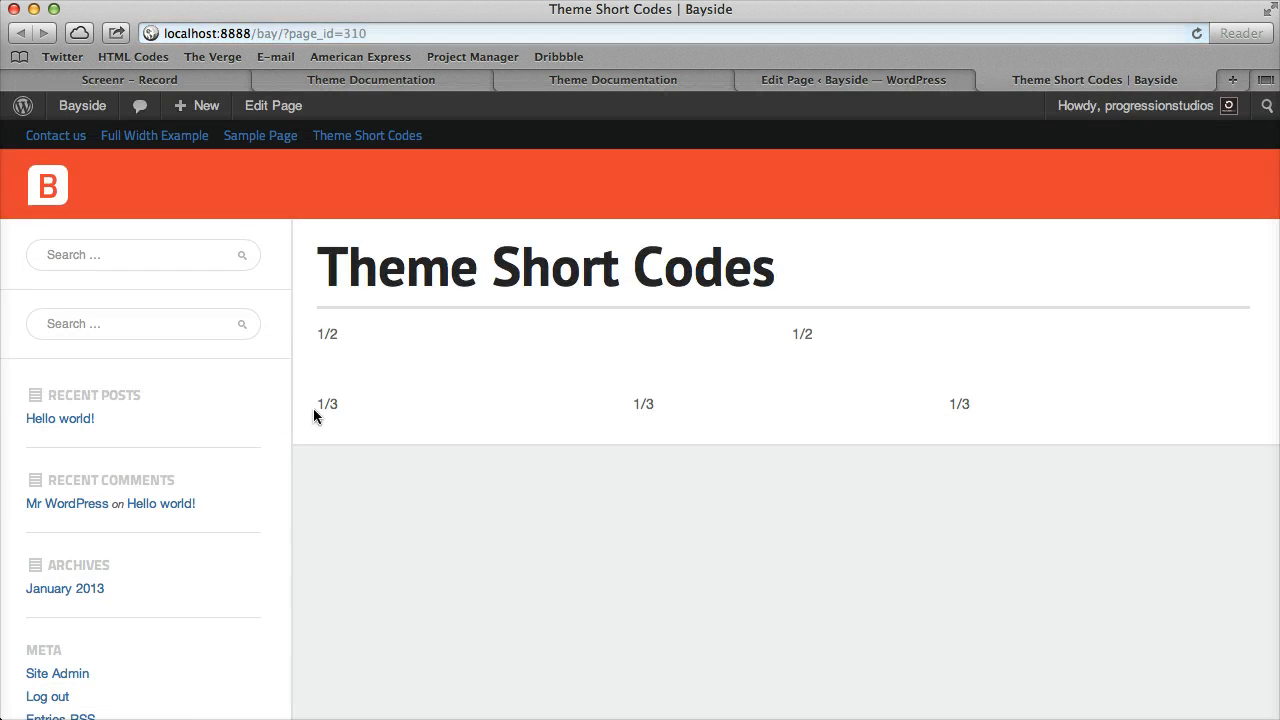
mouse_move(878, 130)
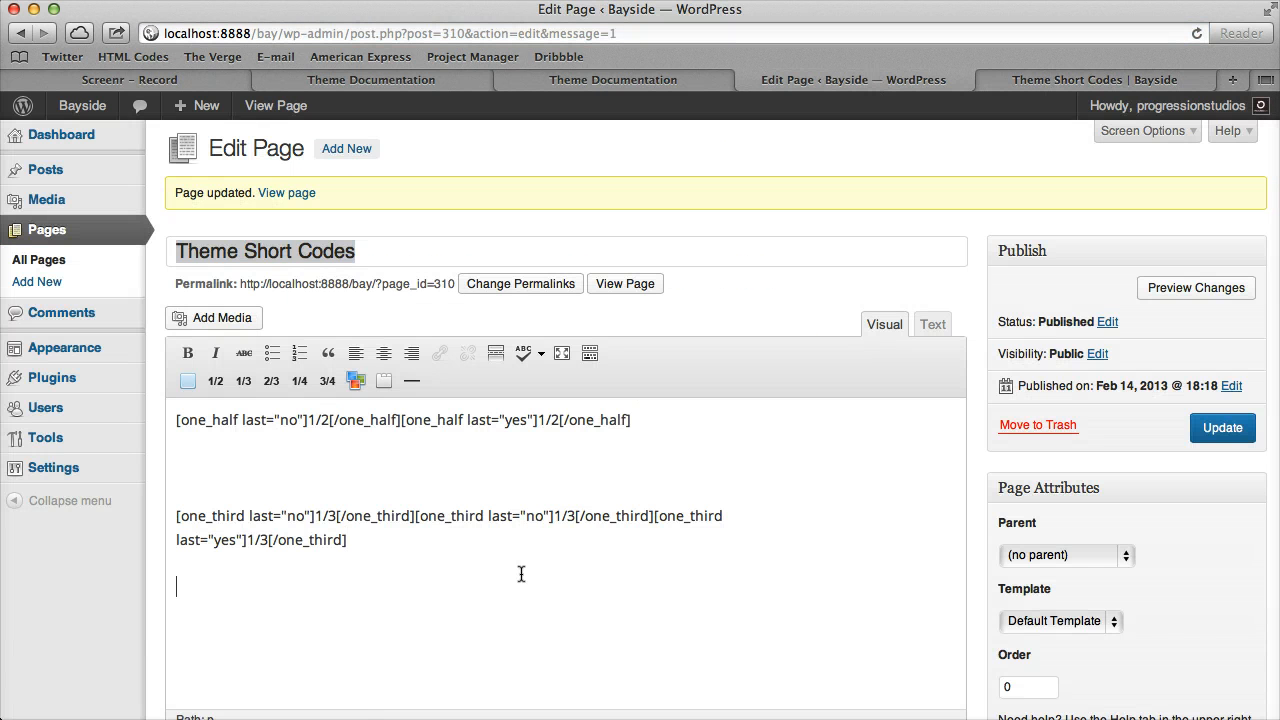
scroll(down, 3)
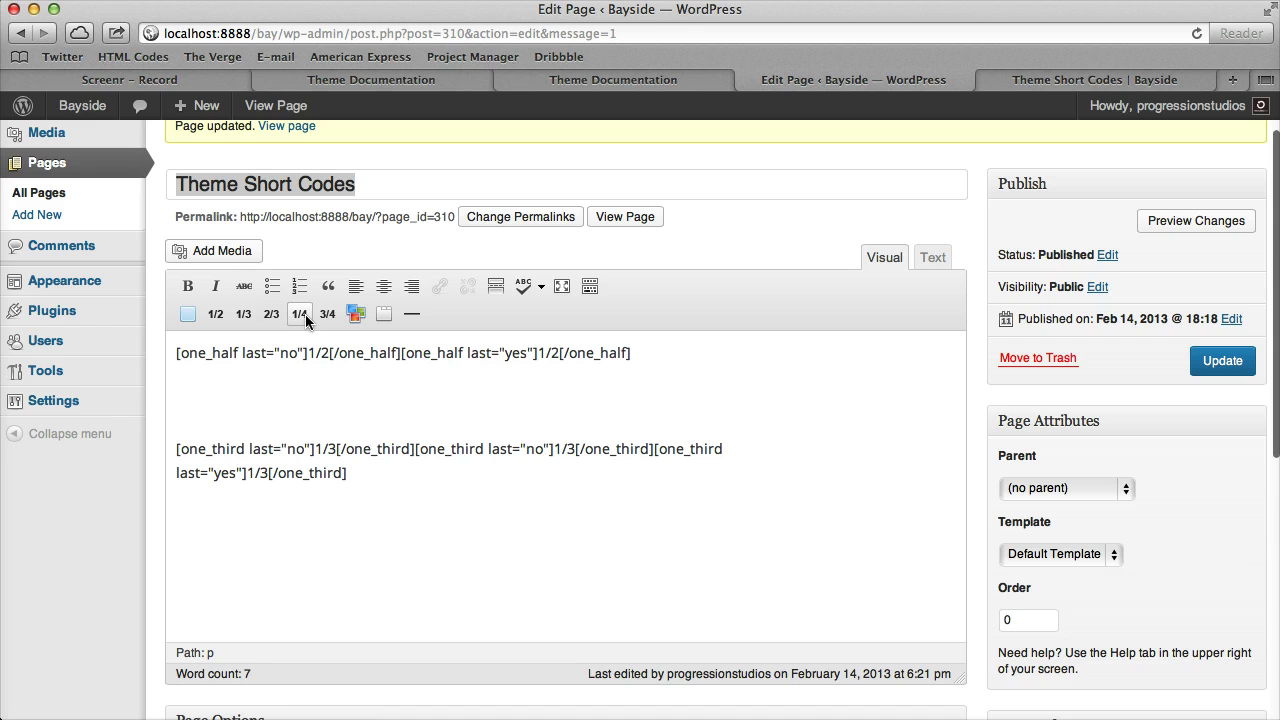
Add a 1/4 and 3/4 column row, reload the live page, then return to the editor
click(299, 314)
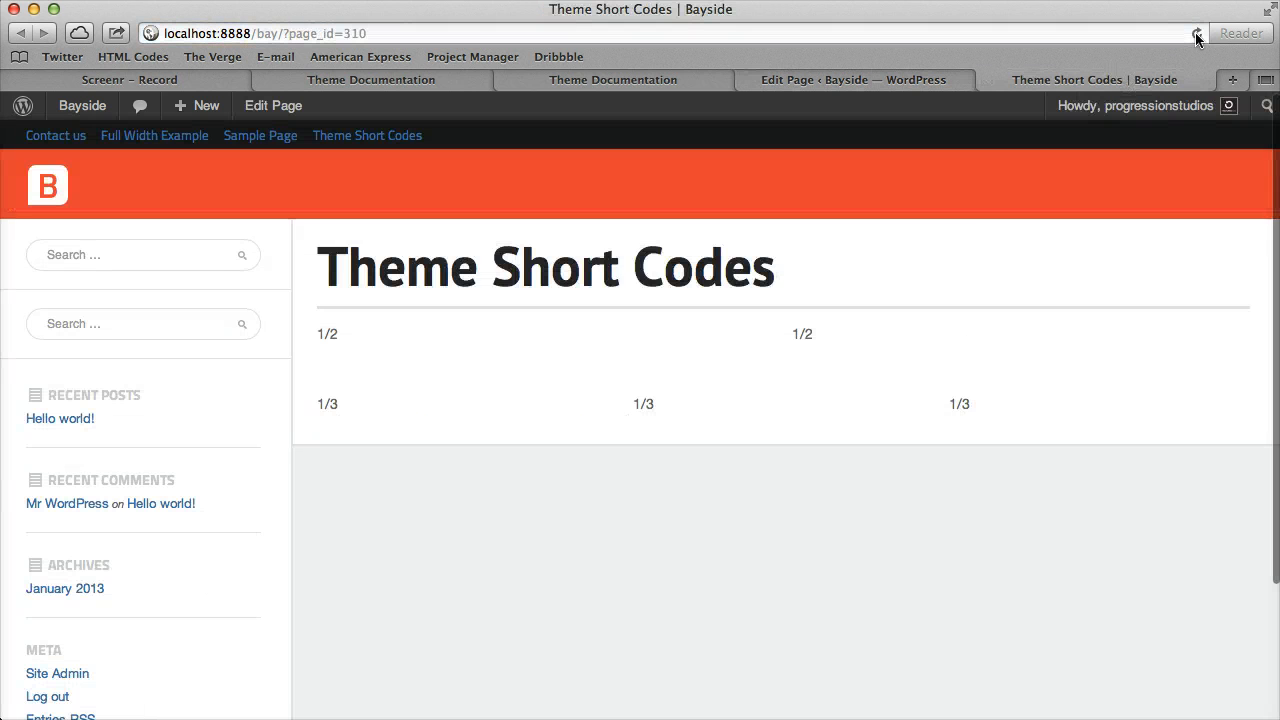
click(1196, 33)
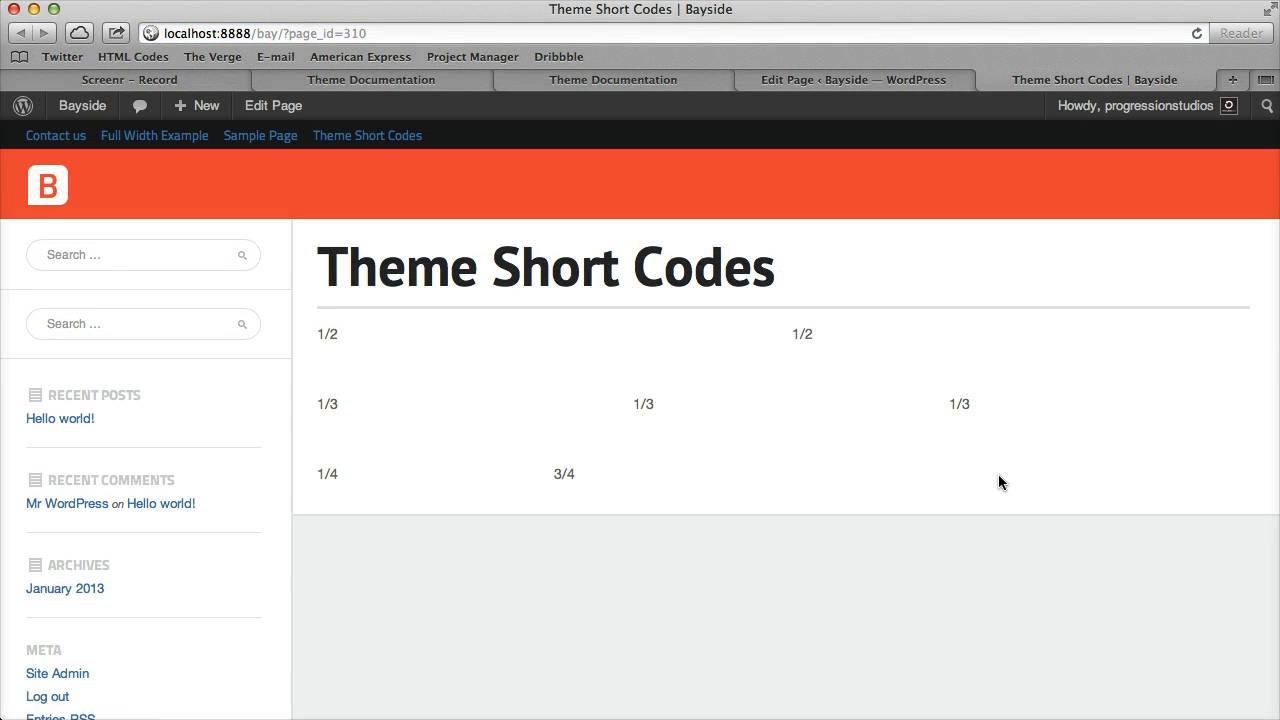
click(273, 105)
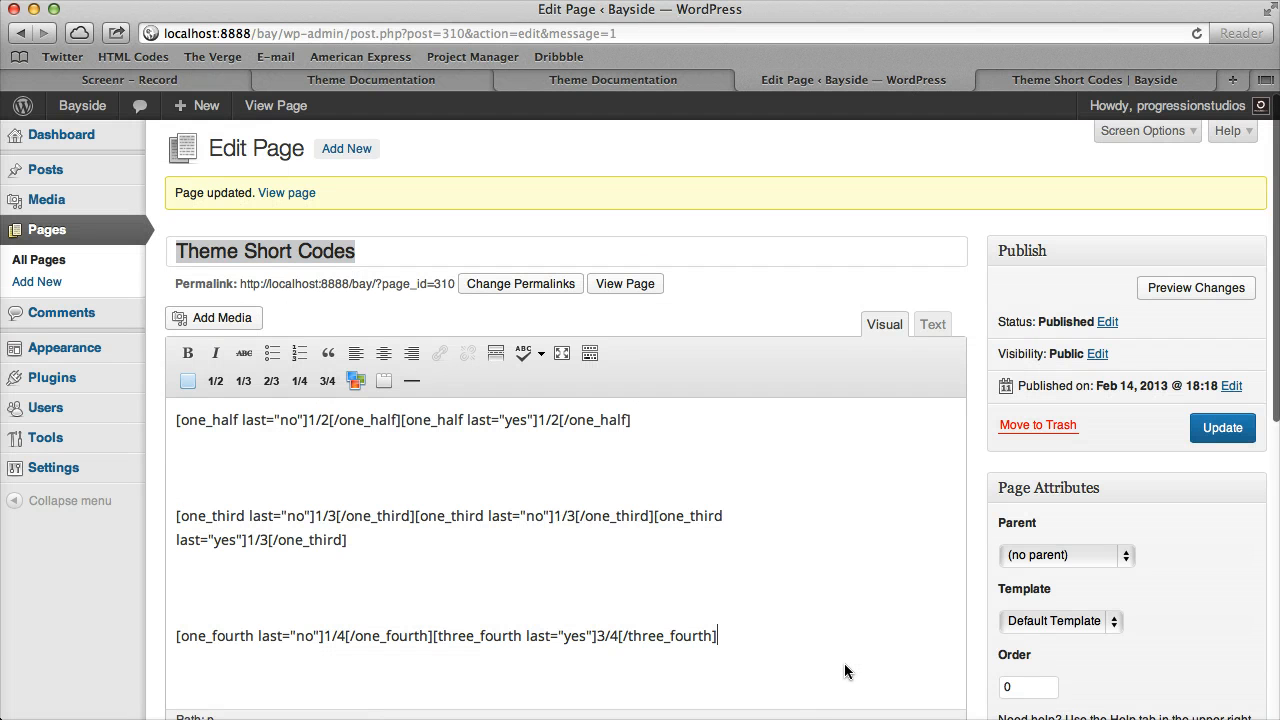
scroll(down, 3)
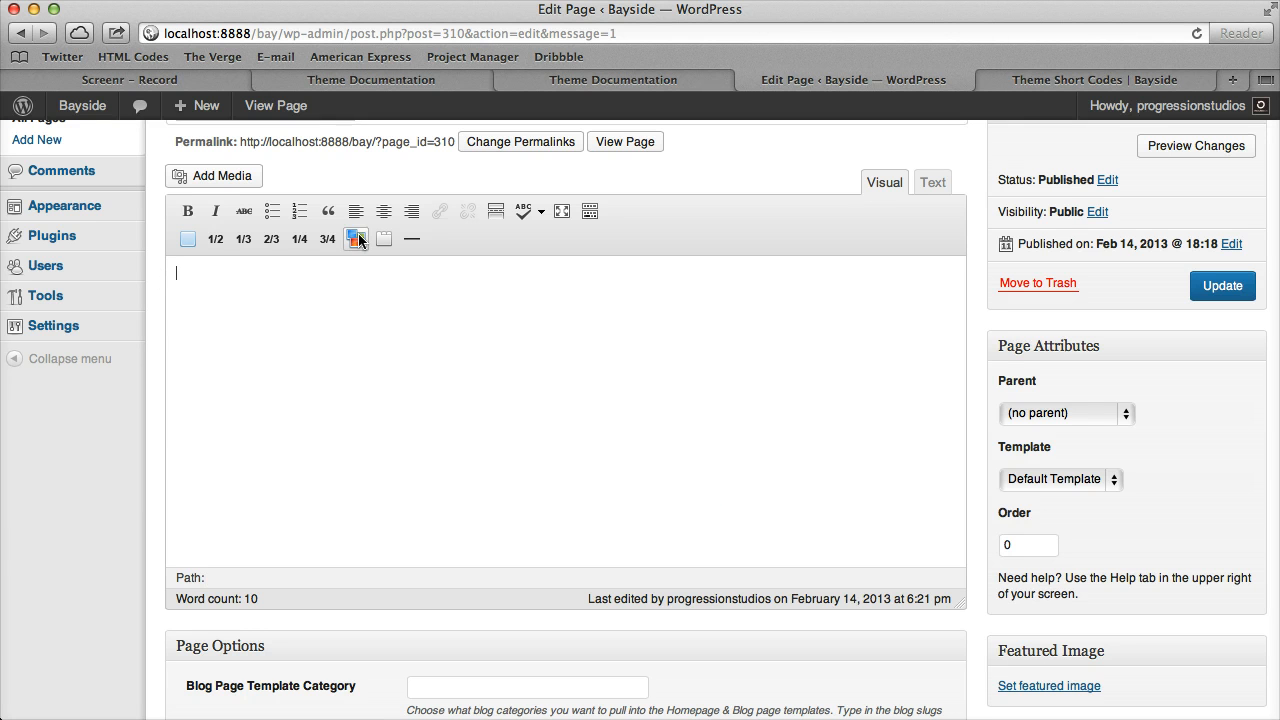
Add a closed 'Sample Title' toggle, update, and expand it on the live page
click(357, 239)
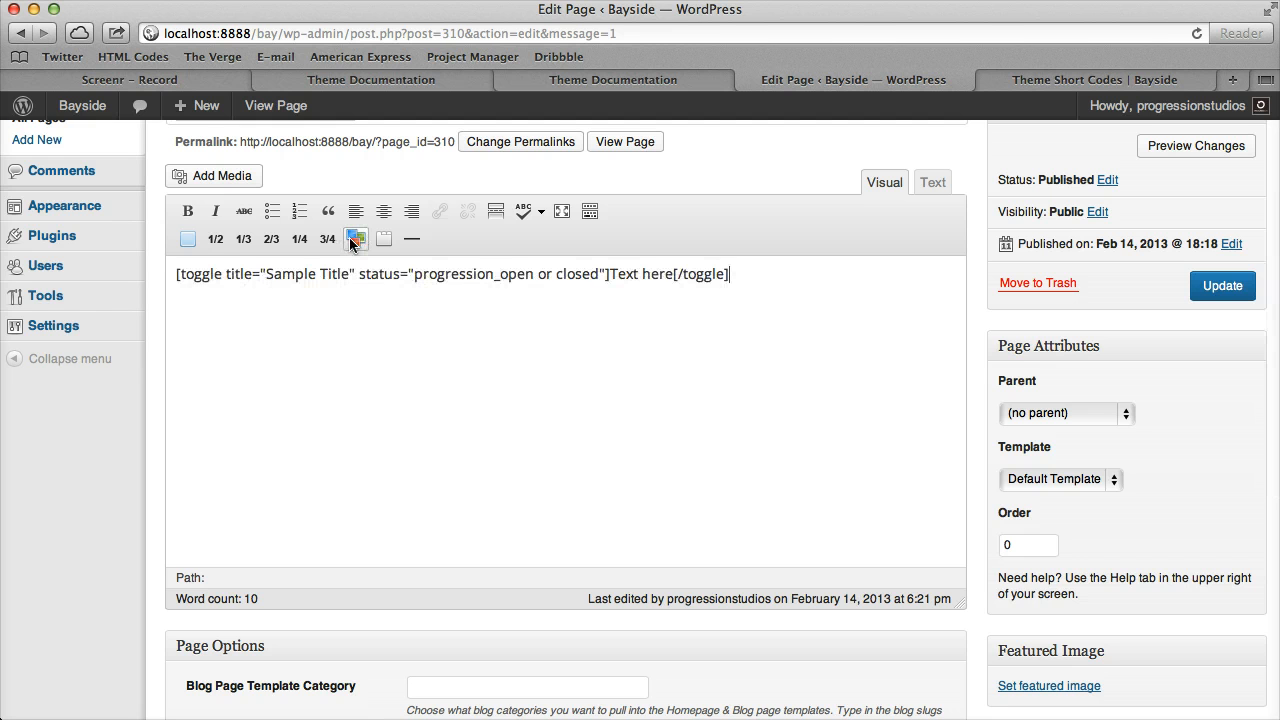
double_click(294, 274)
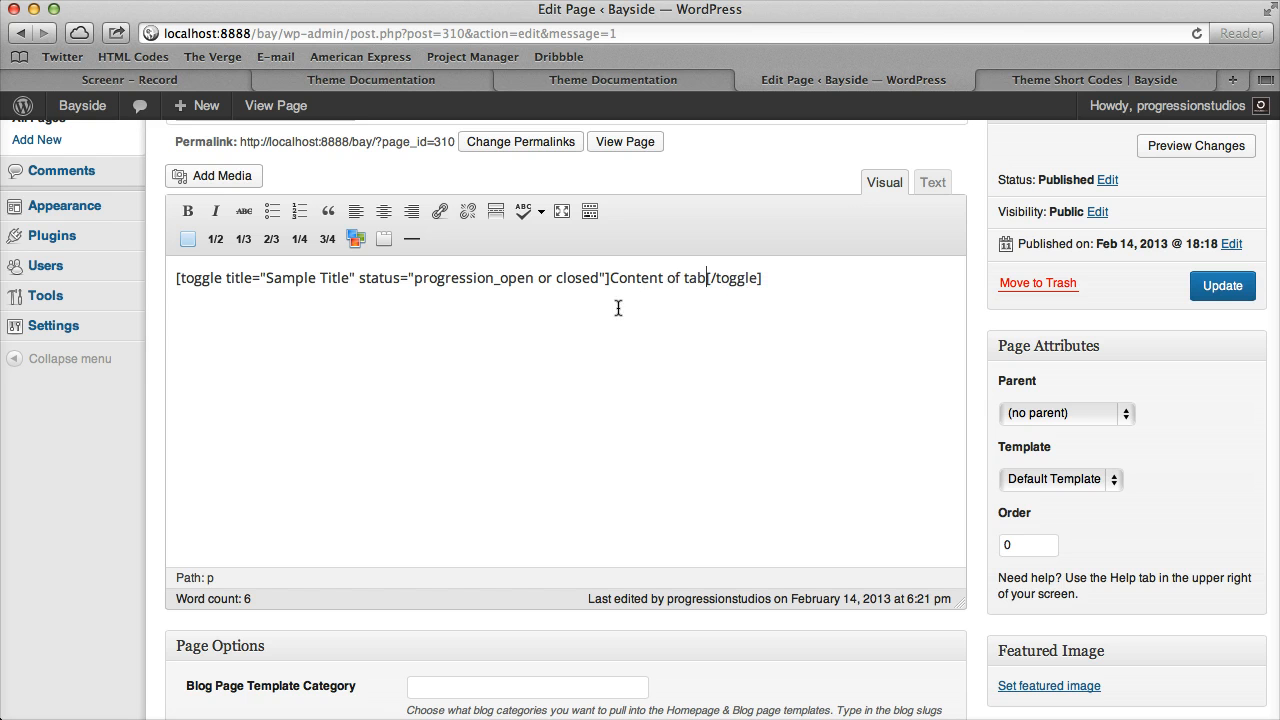
mouse_move(521, 311)
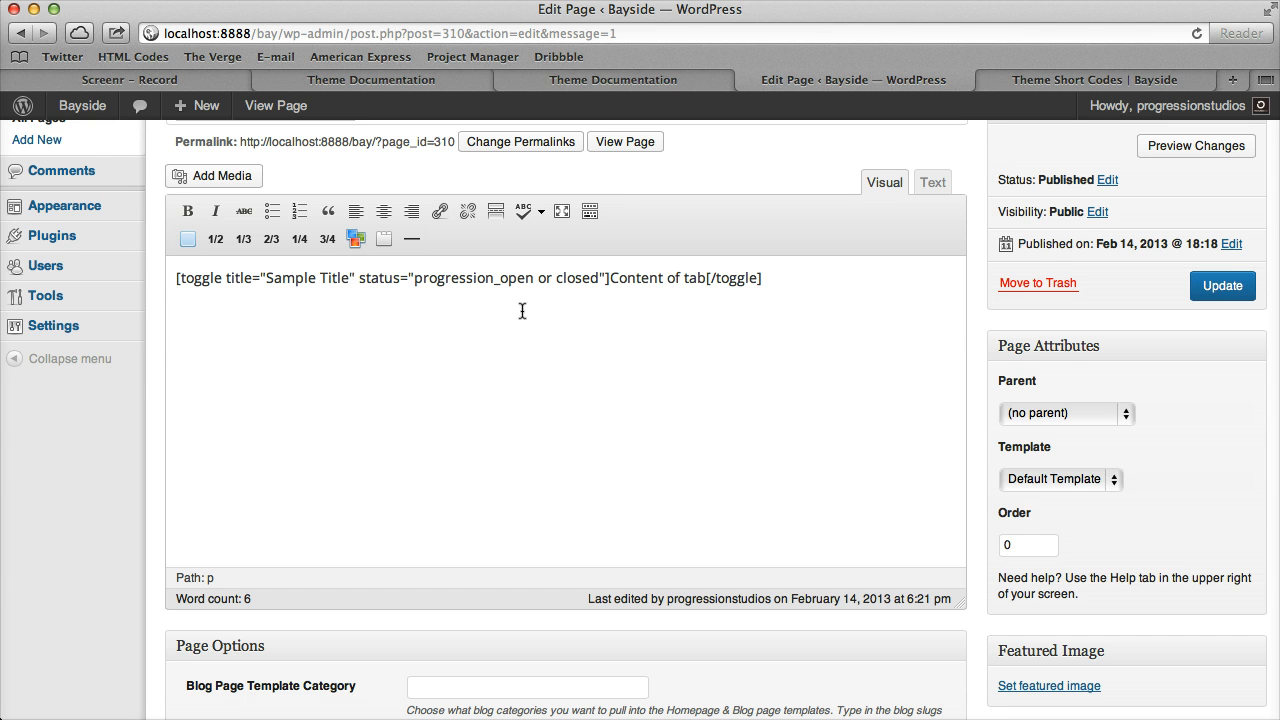
double_click(473, 278)
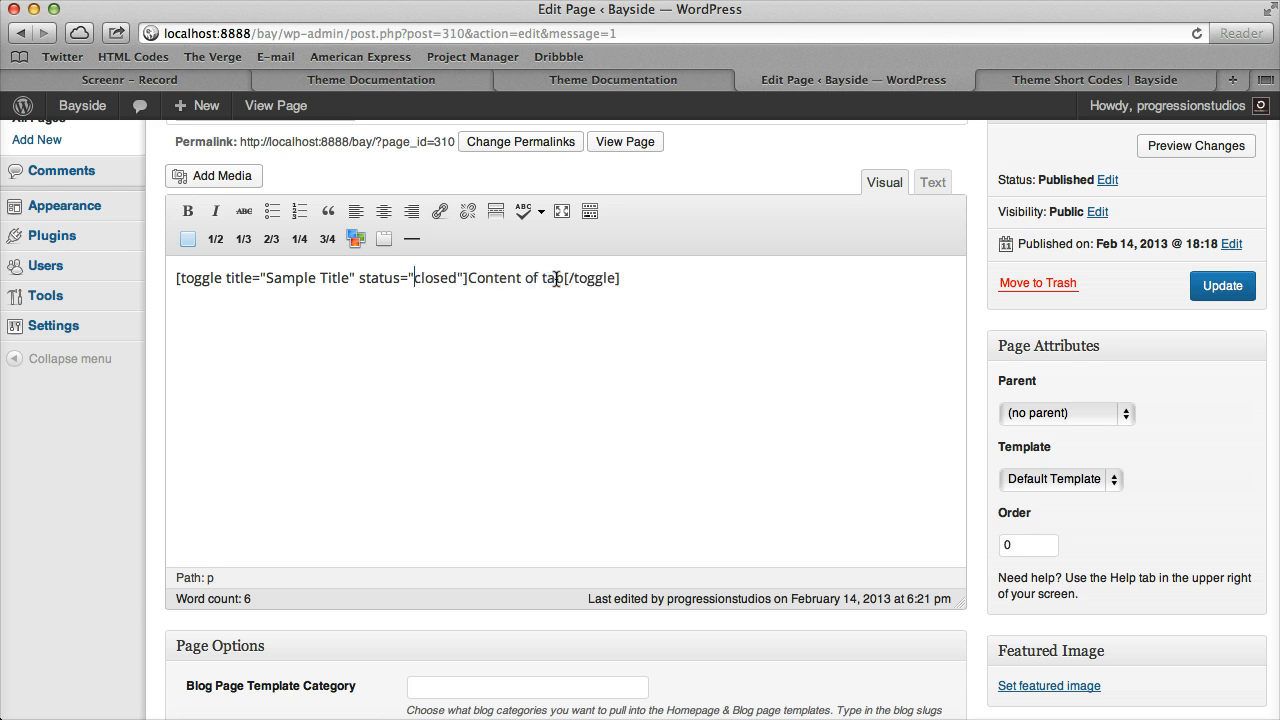
click(1095, 79)
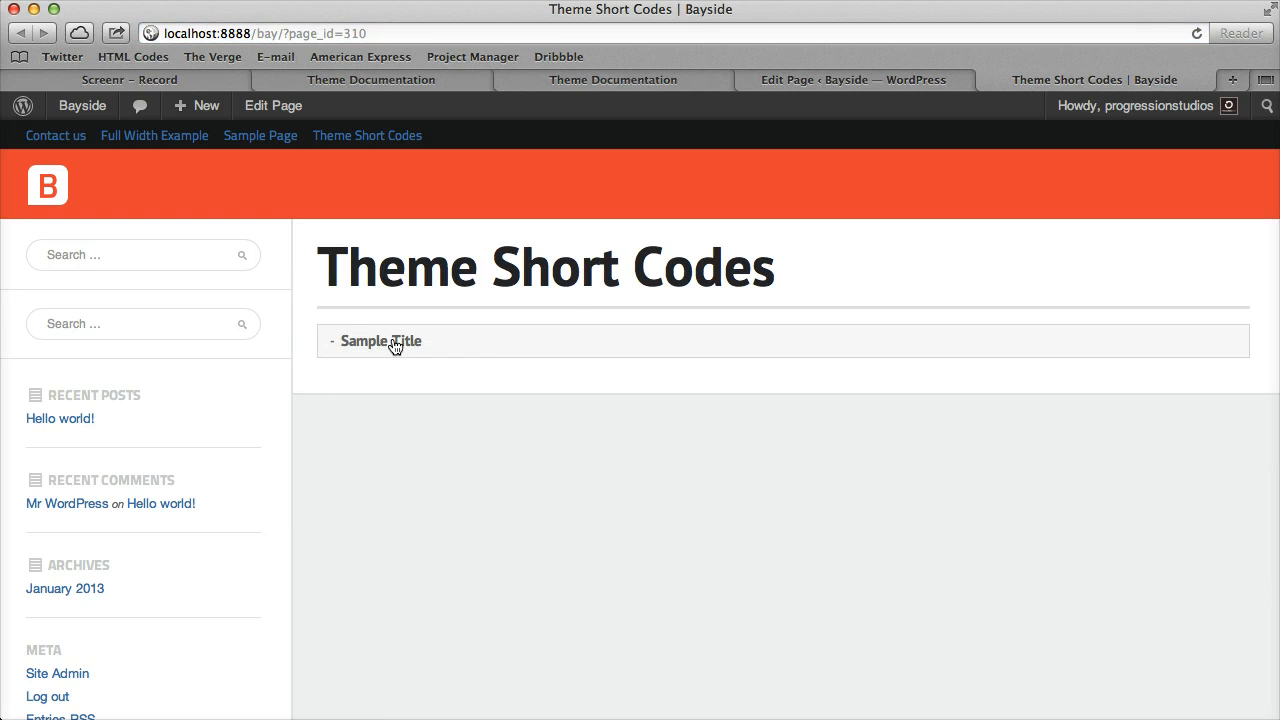
click(381, 341)
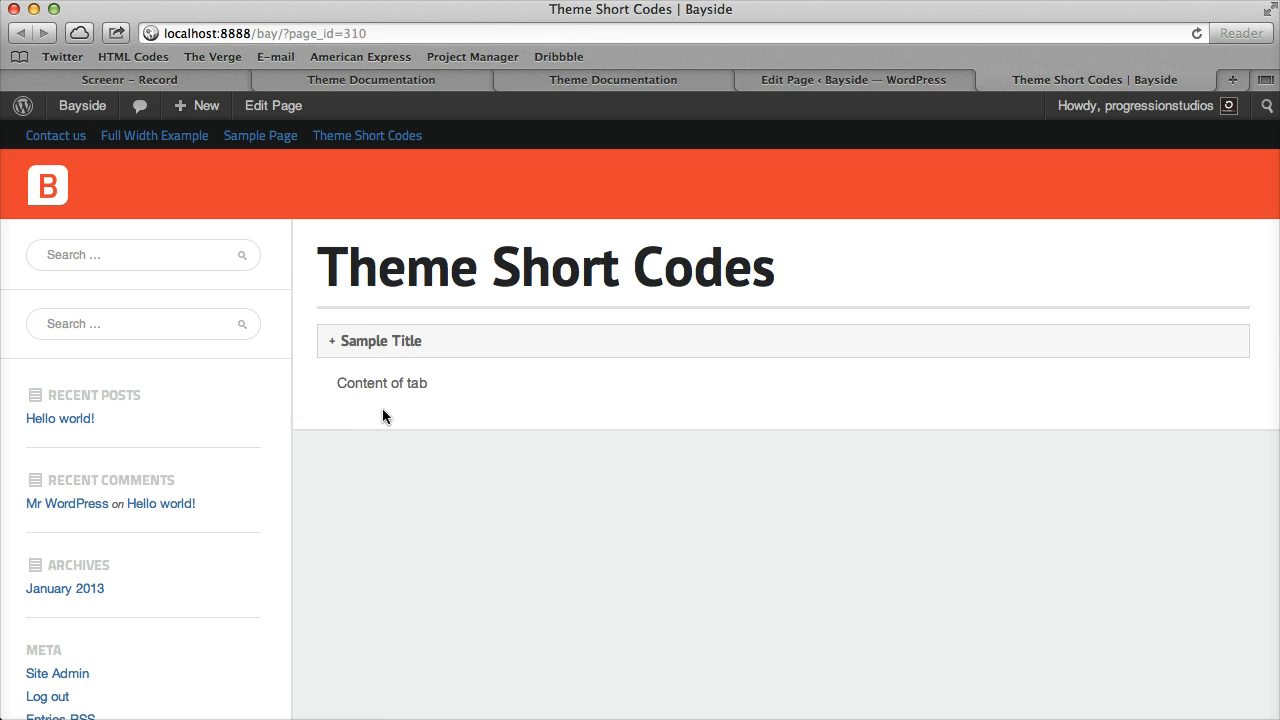
click(272, 105)
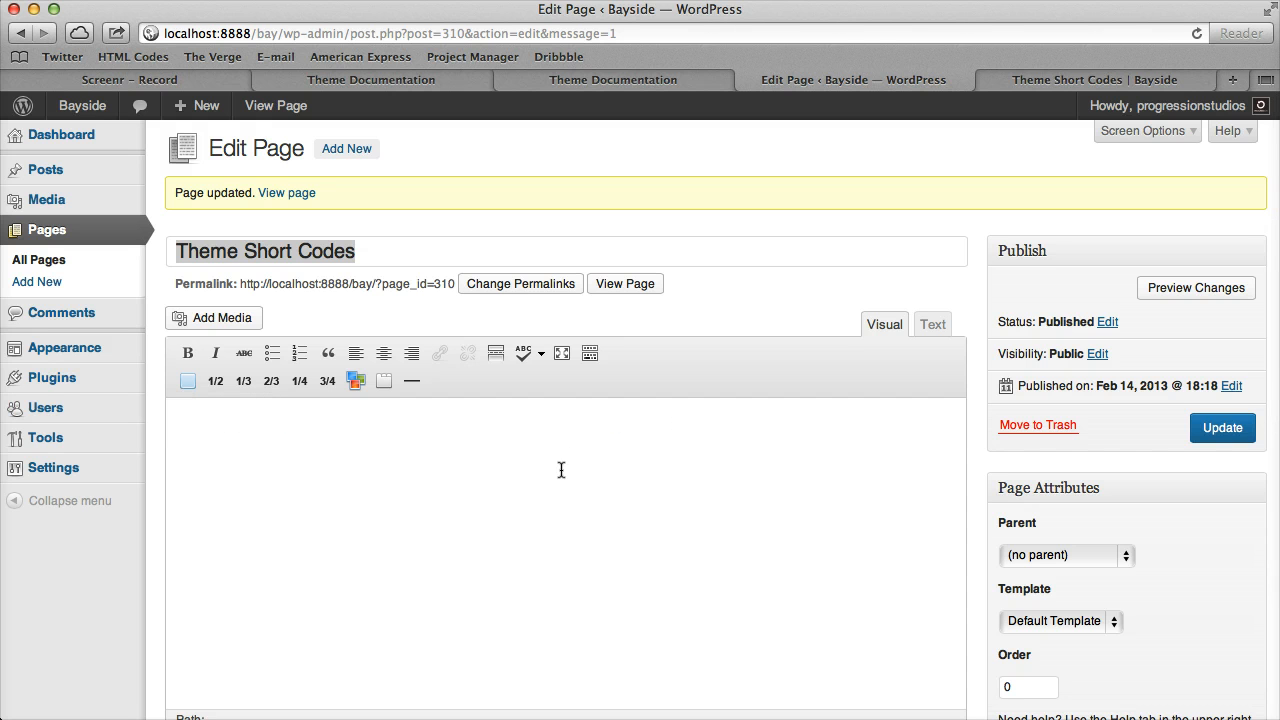
mouse_move(384, 381)
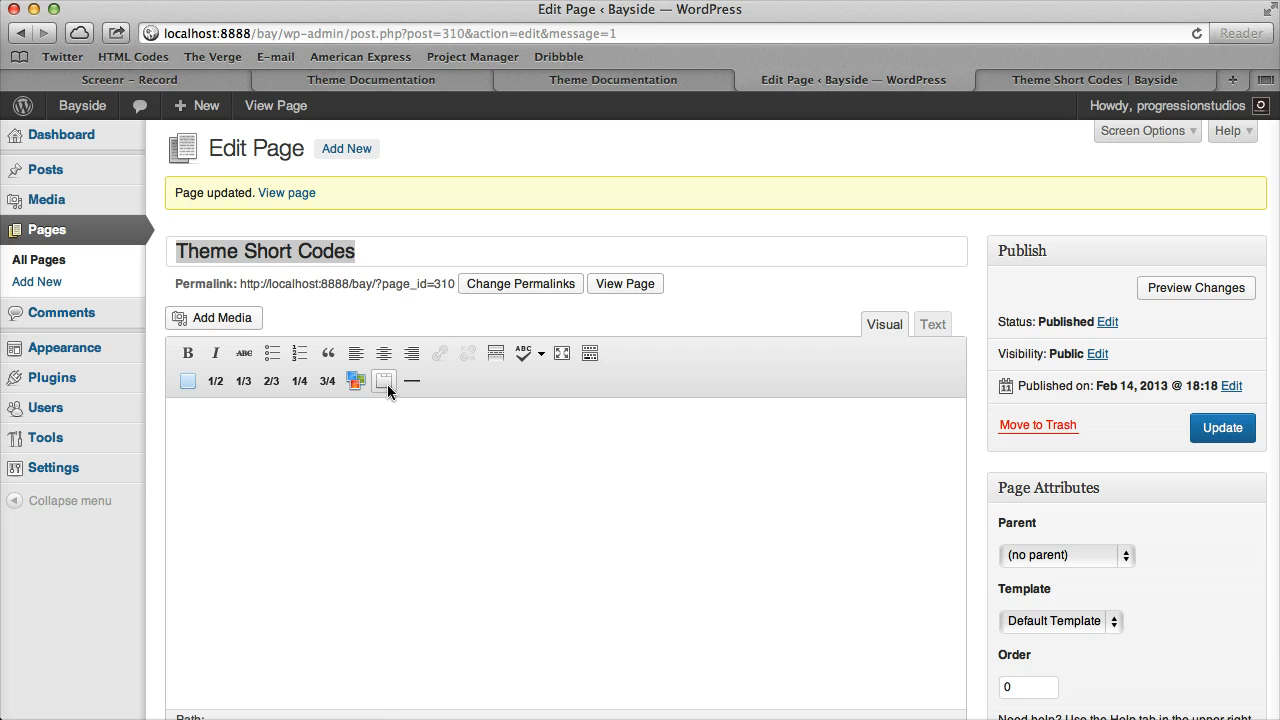
Insert a two-tab tabgroup shortcode and check Tab 2 and Tab 1 on the live page
click(383, 381)
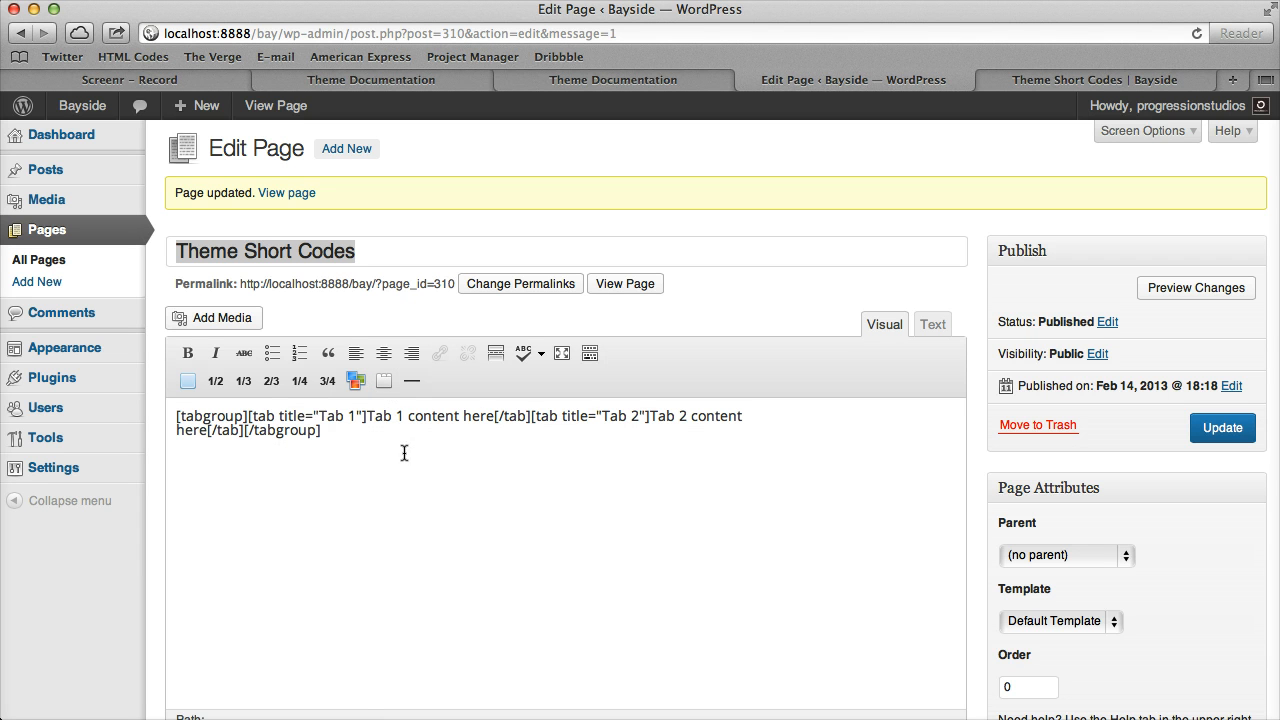
mouse_move(272, 431)
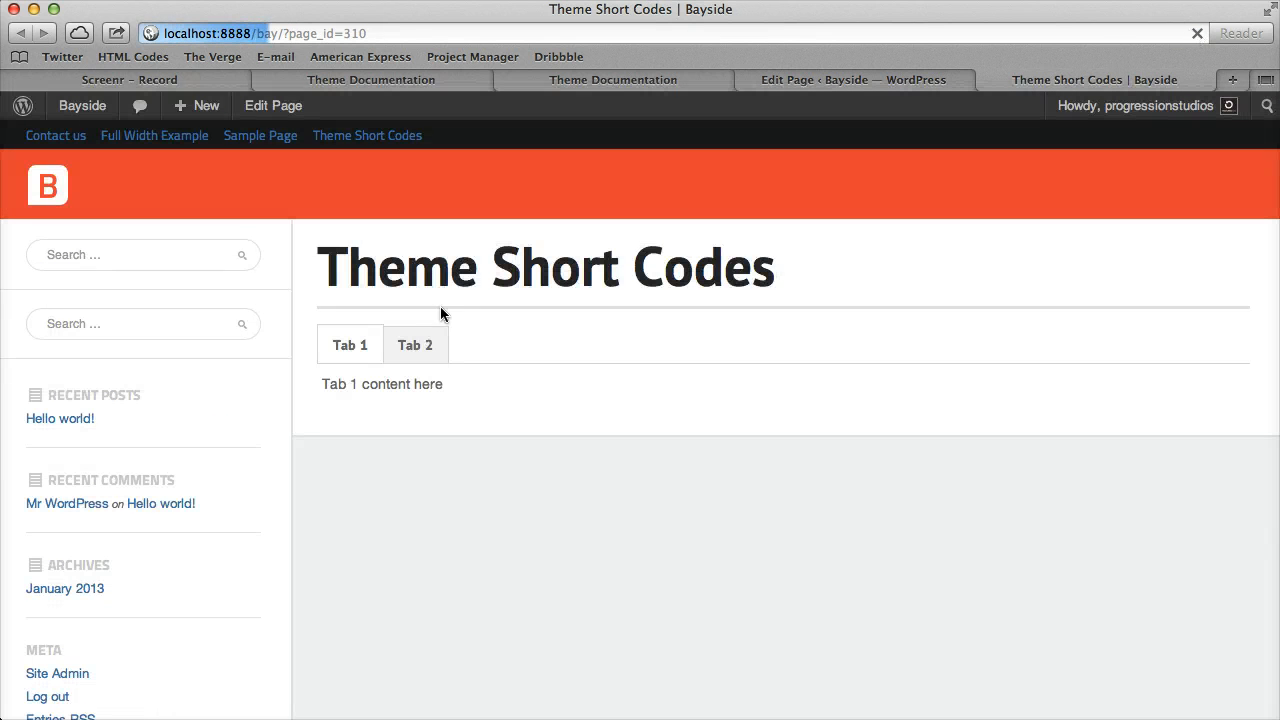
click(414, 344)
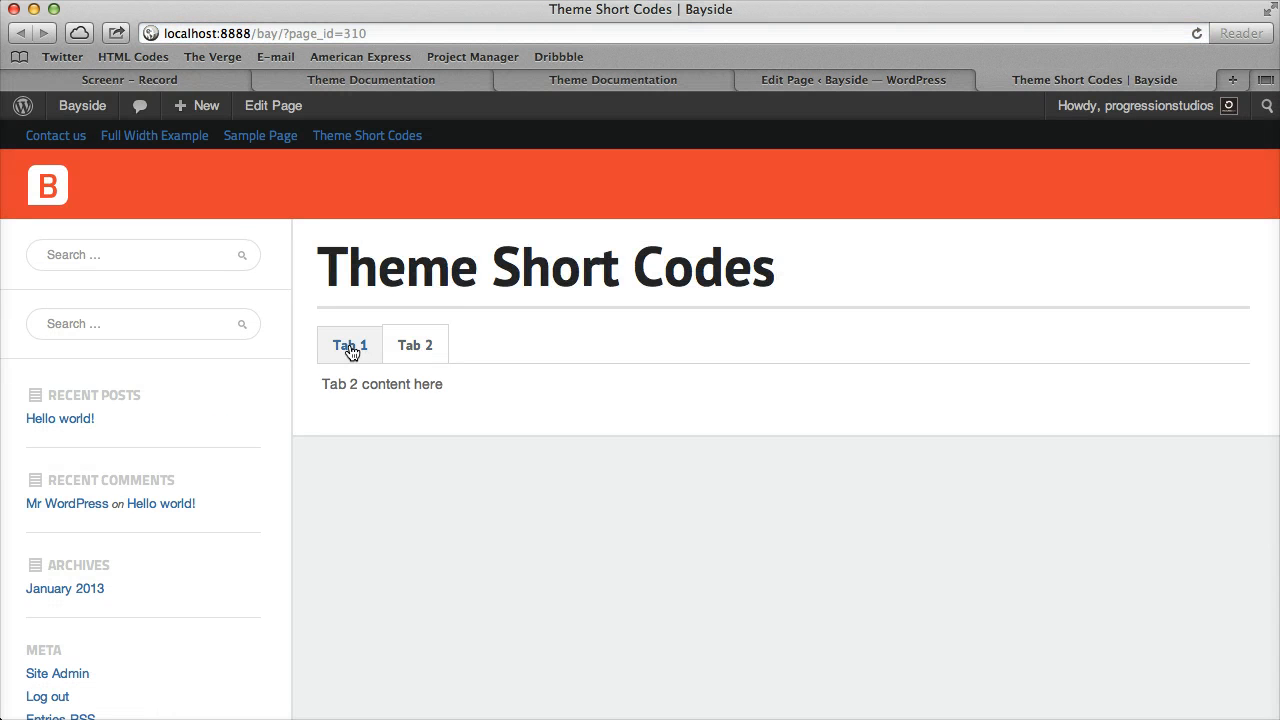
click(350, 344)
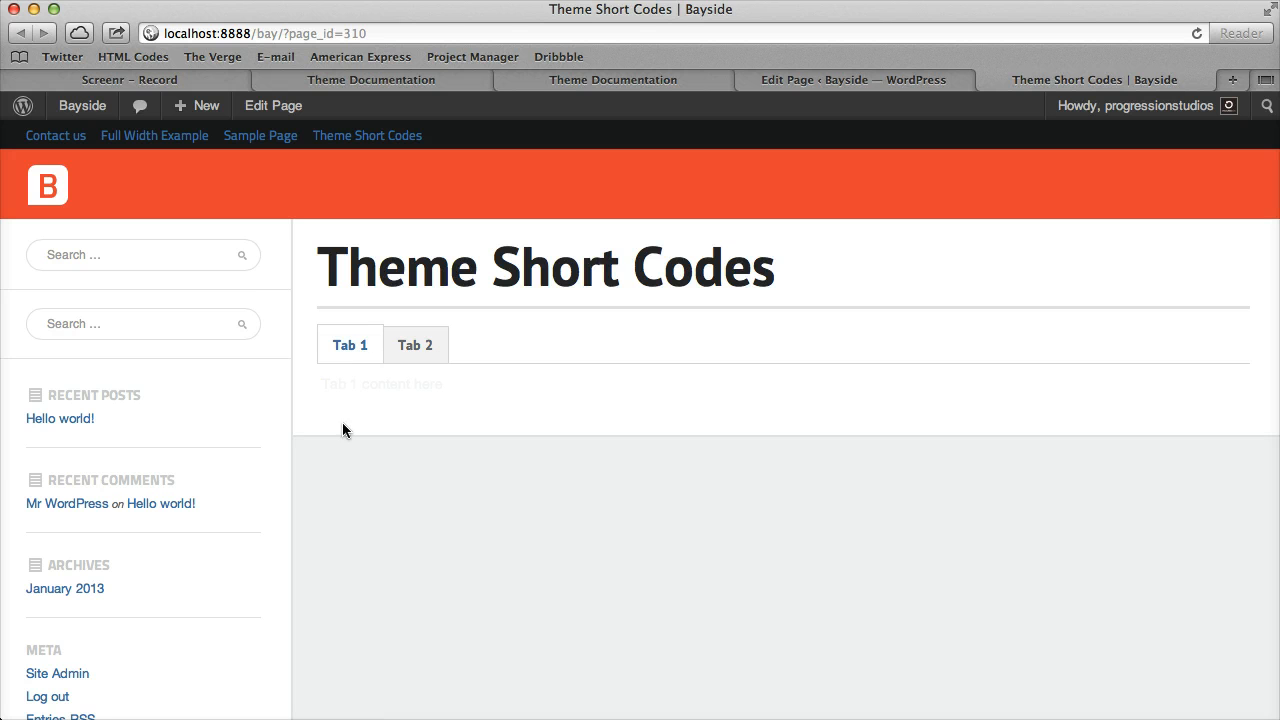
click(273, 105)
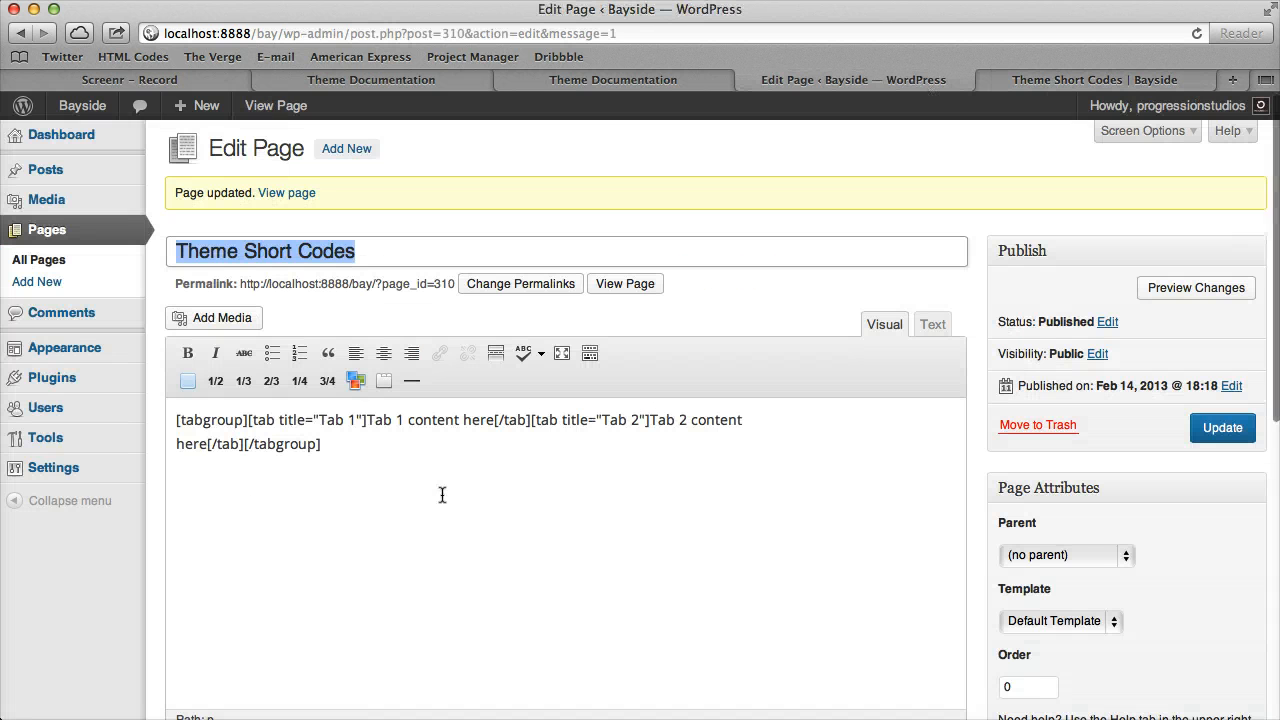
Duplicate the Tab 2 shortcode as 'New Tab' with the content 'New Tab Content here'
drag(531, 419, 322, 443)
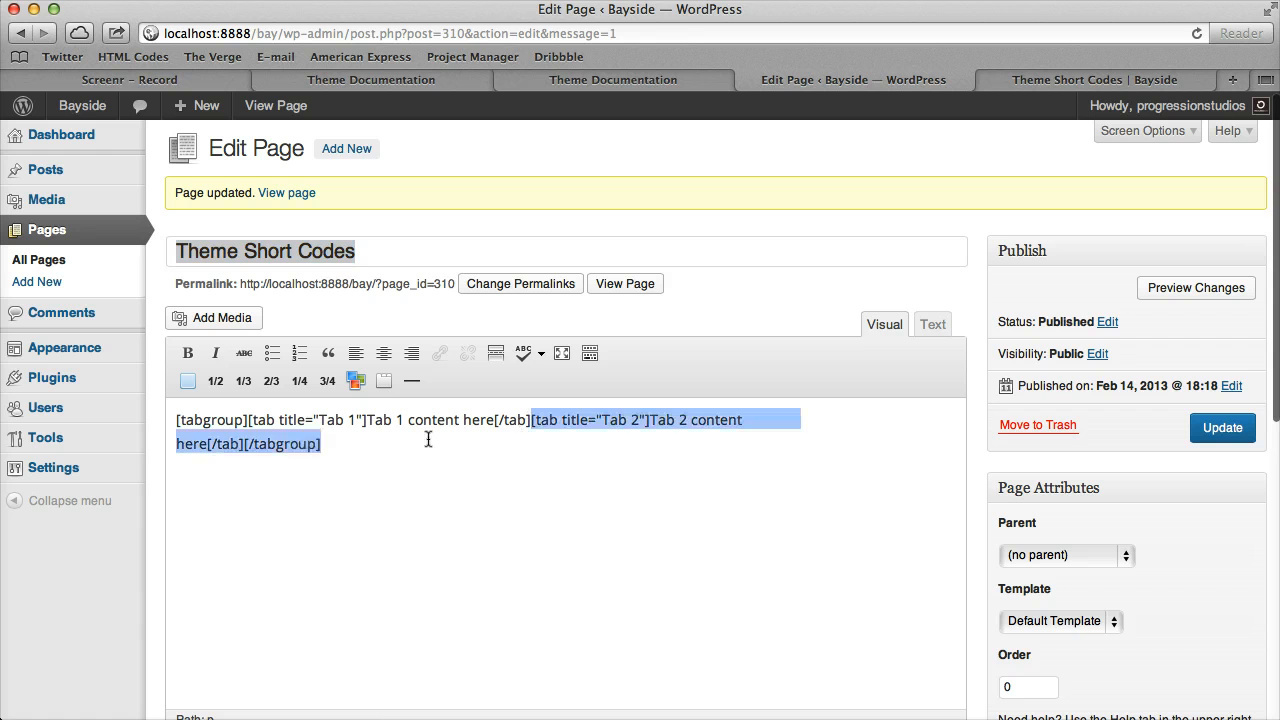
click(336, 467)
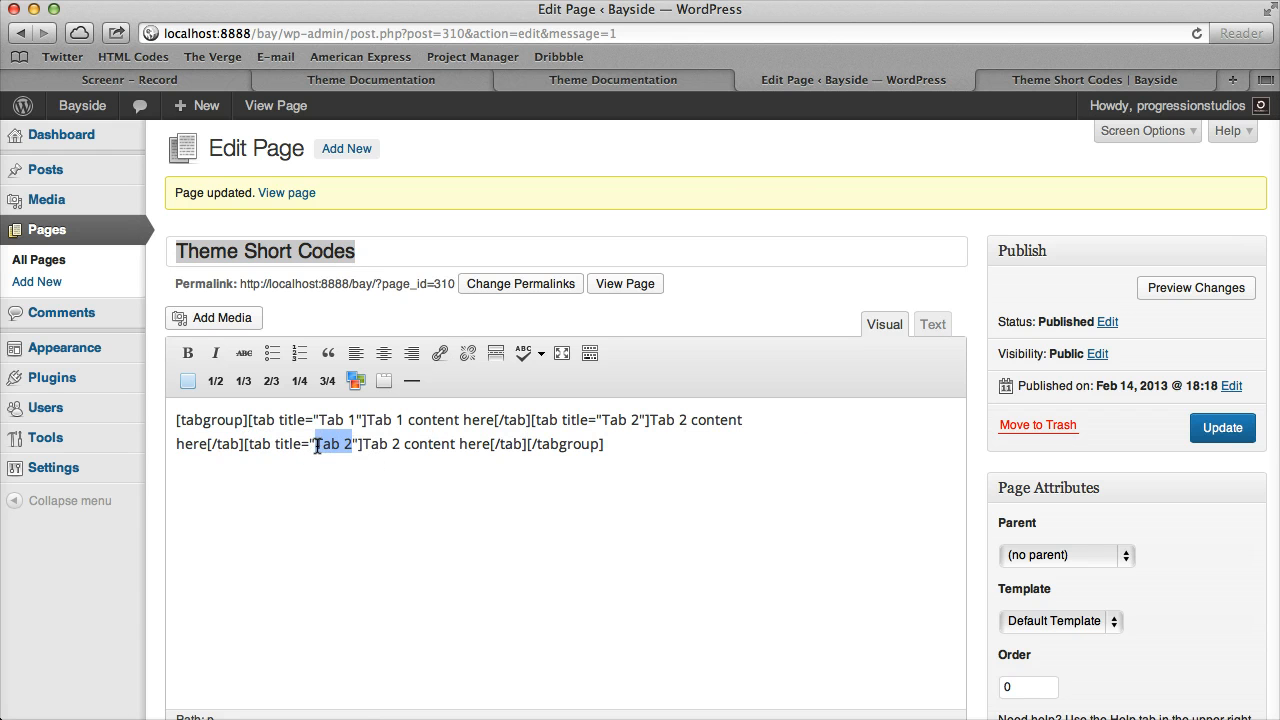
text(New Tab)
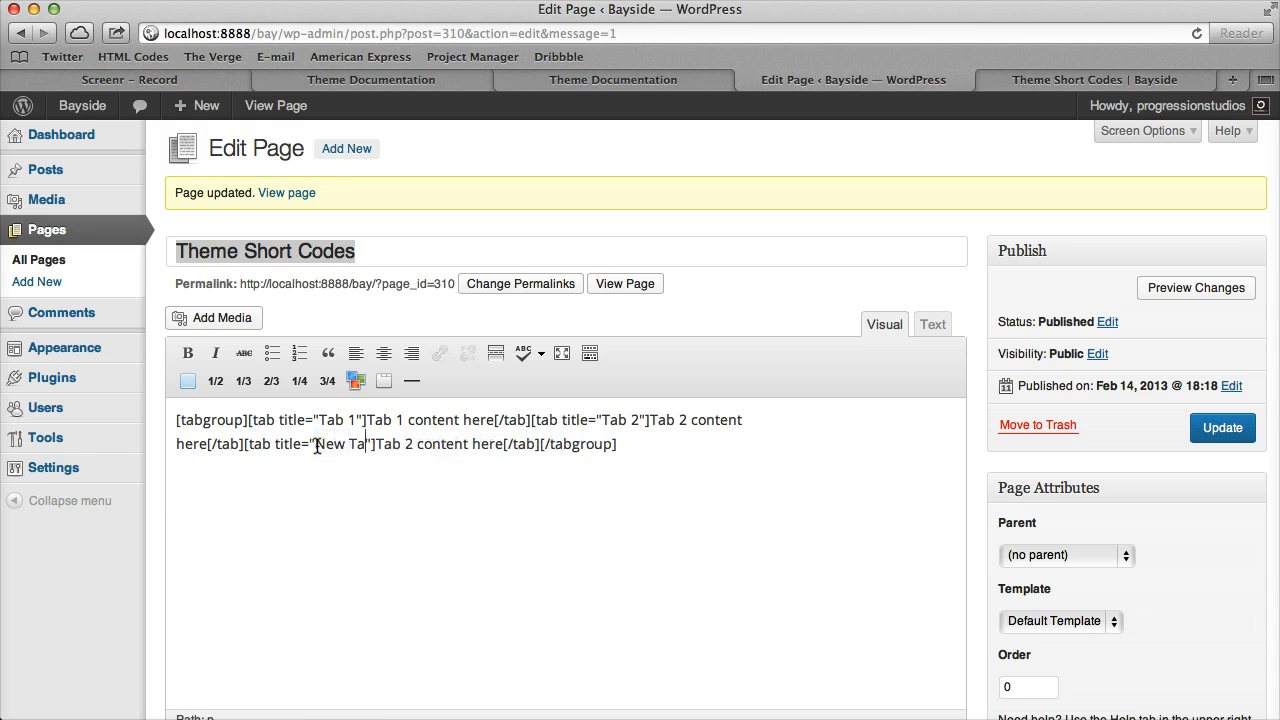
double_click(430, 443)
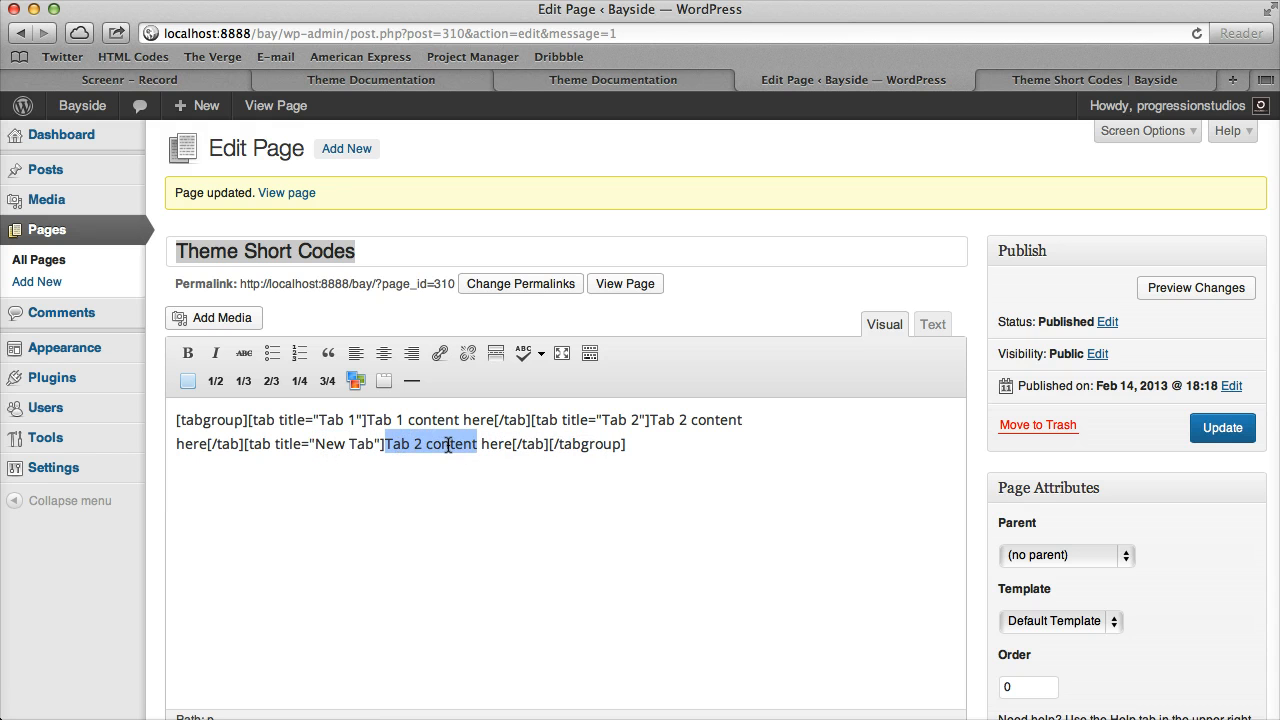
text(New Tab Conte)
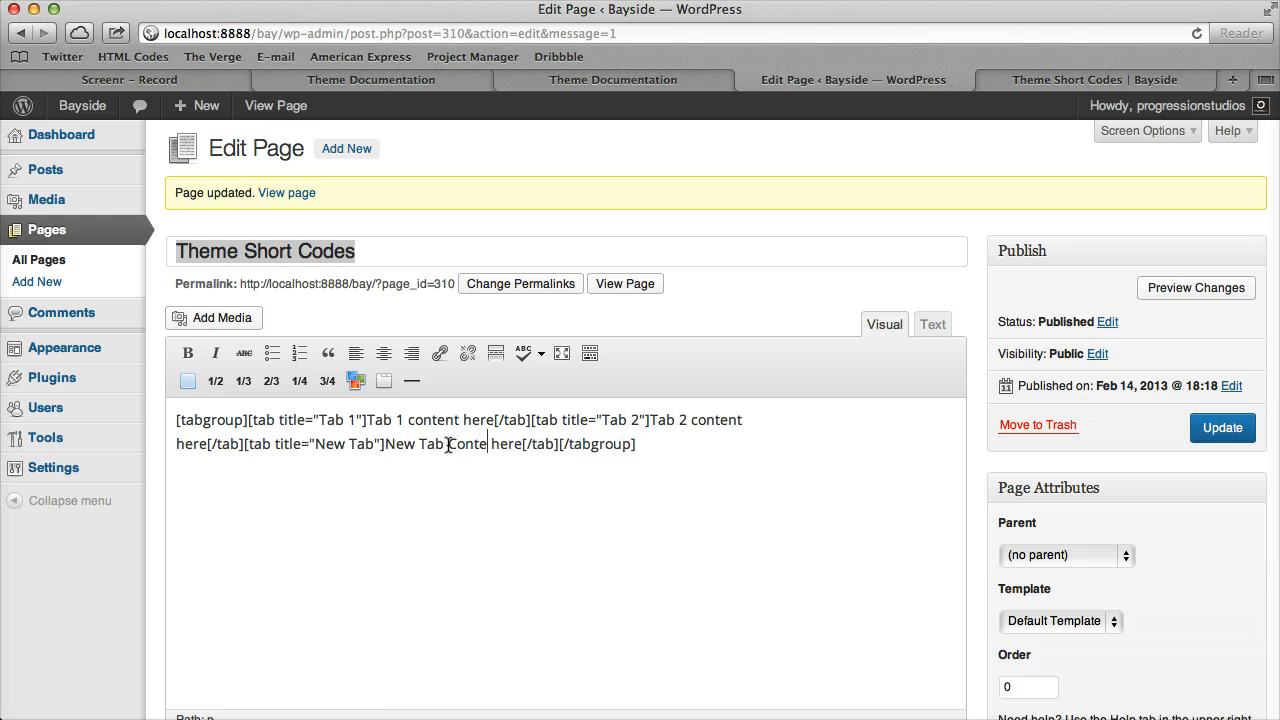
Update the page and view the New Tab content on the live page
click(1095, 80)
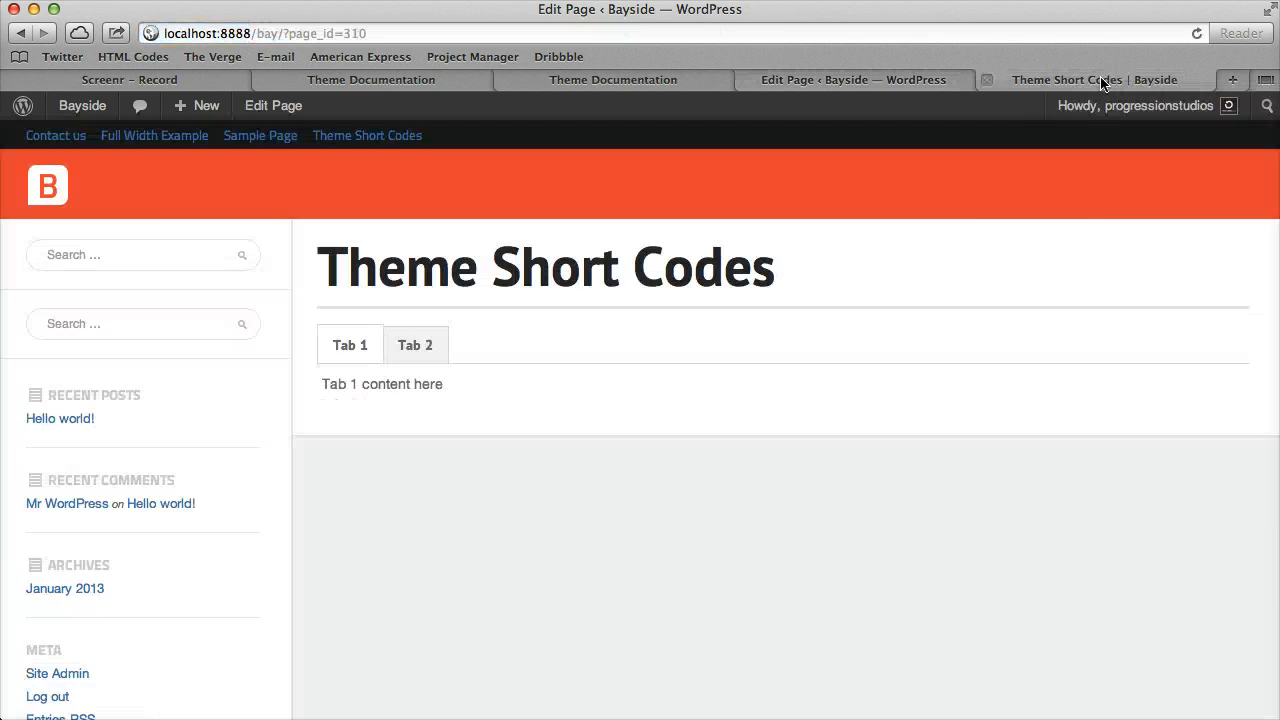
click(489, 345)
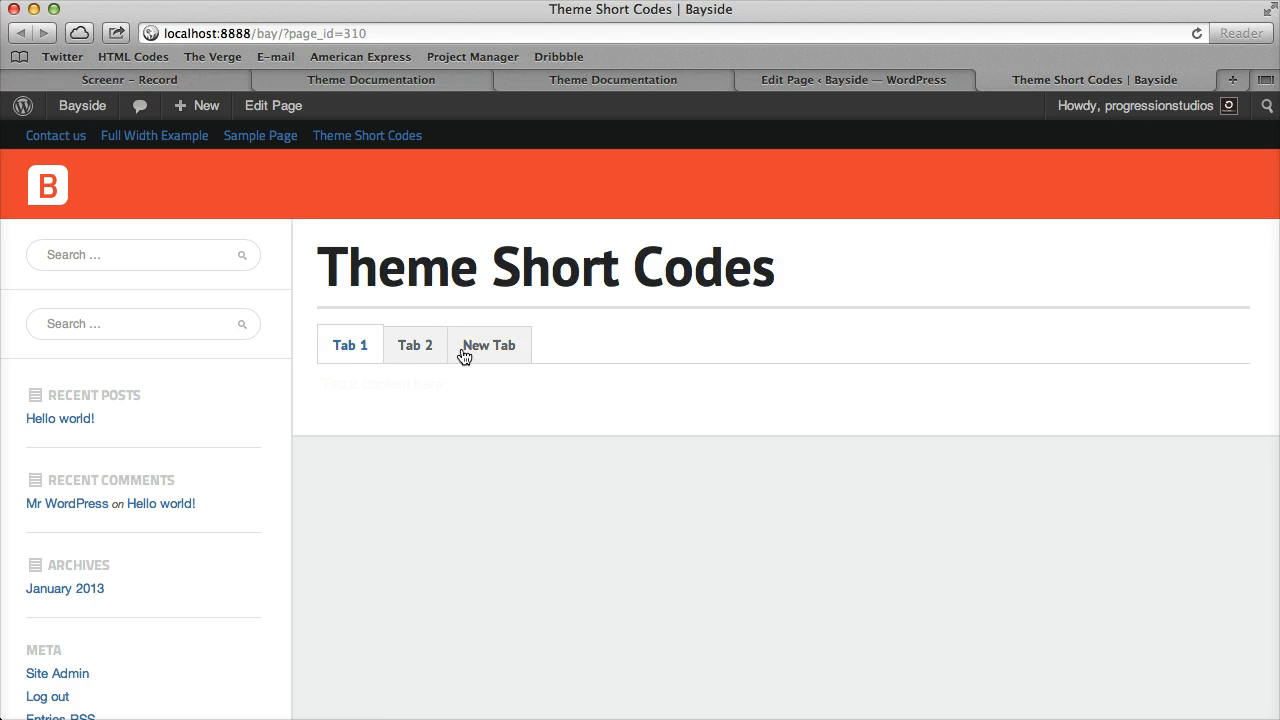
click(414, 345)
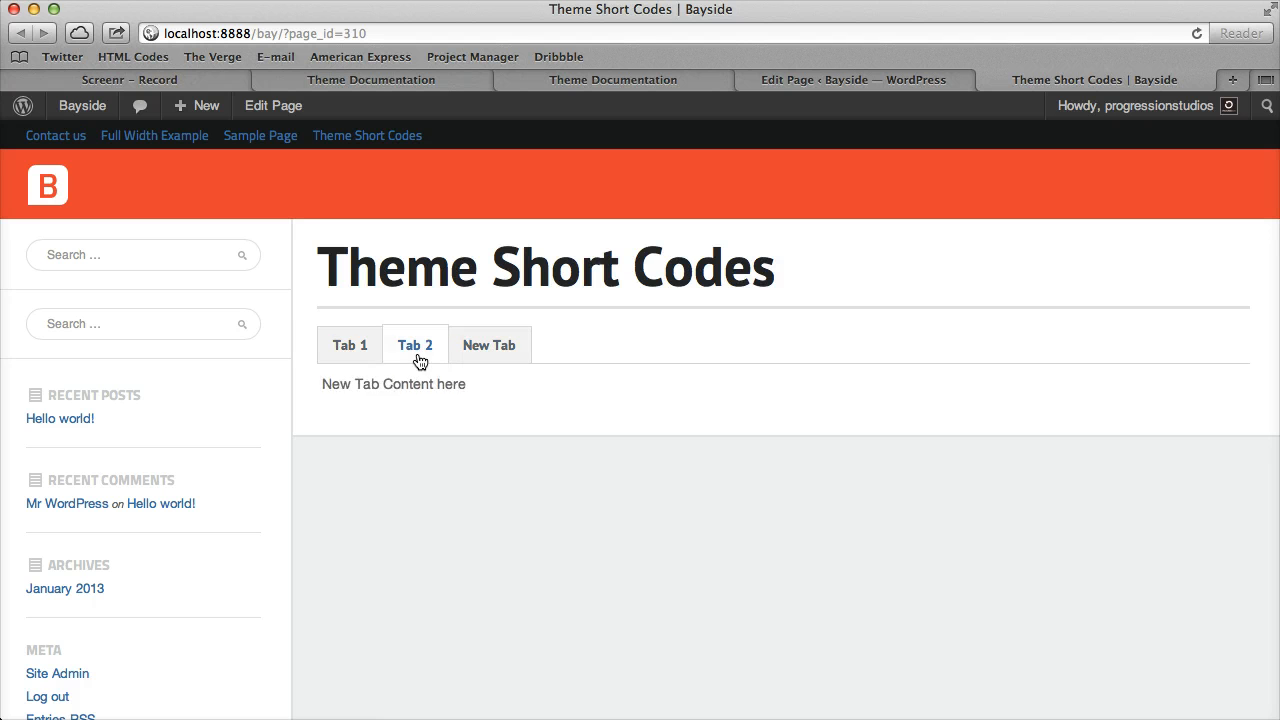
click(273, 105)
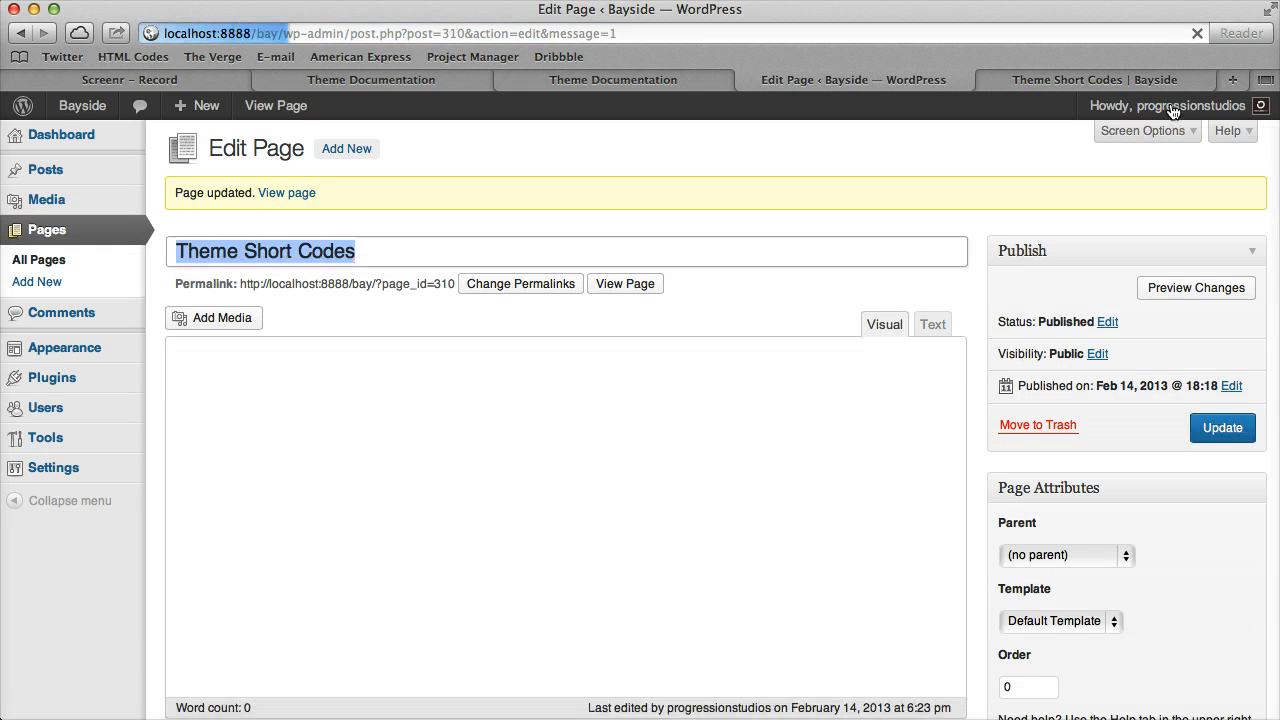
Insert the divider shortcode beneath the three-tab group
click(625, 283)
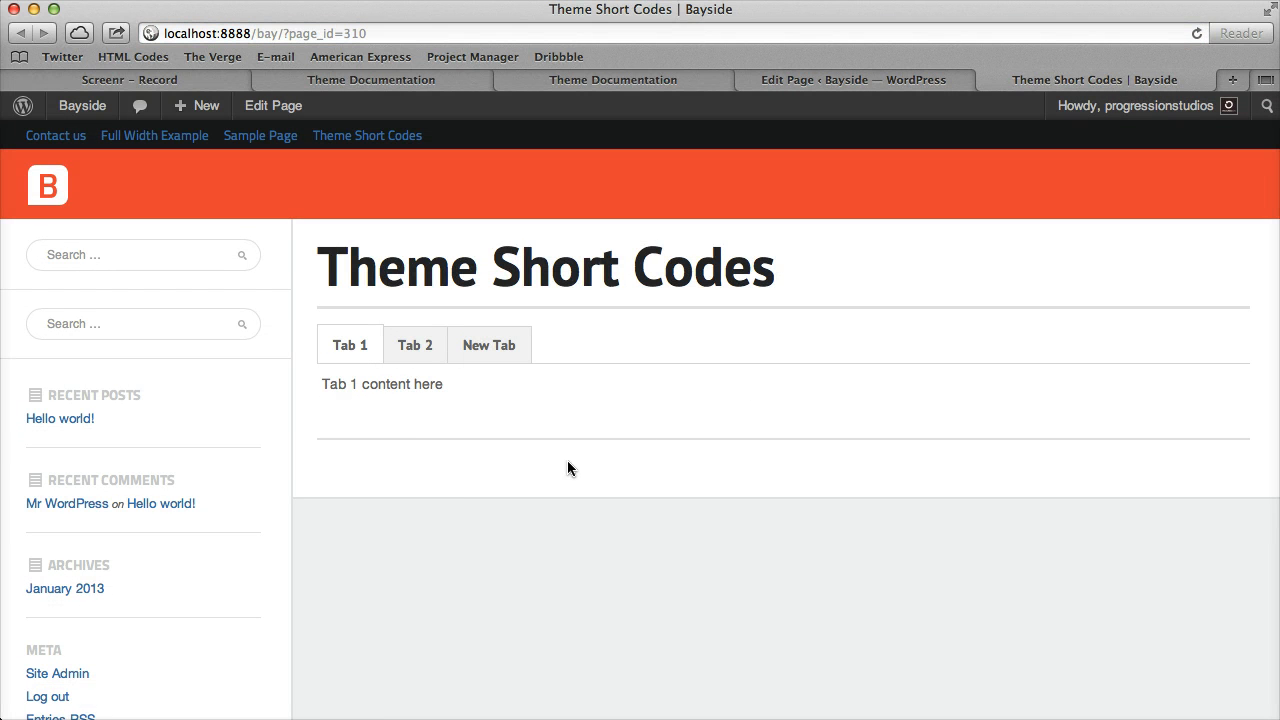
mouse_move(313, 453)
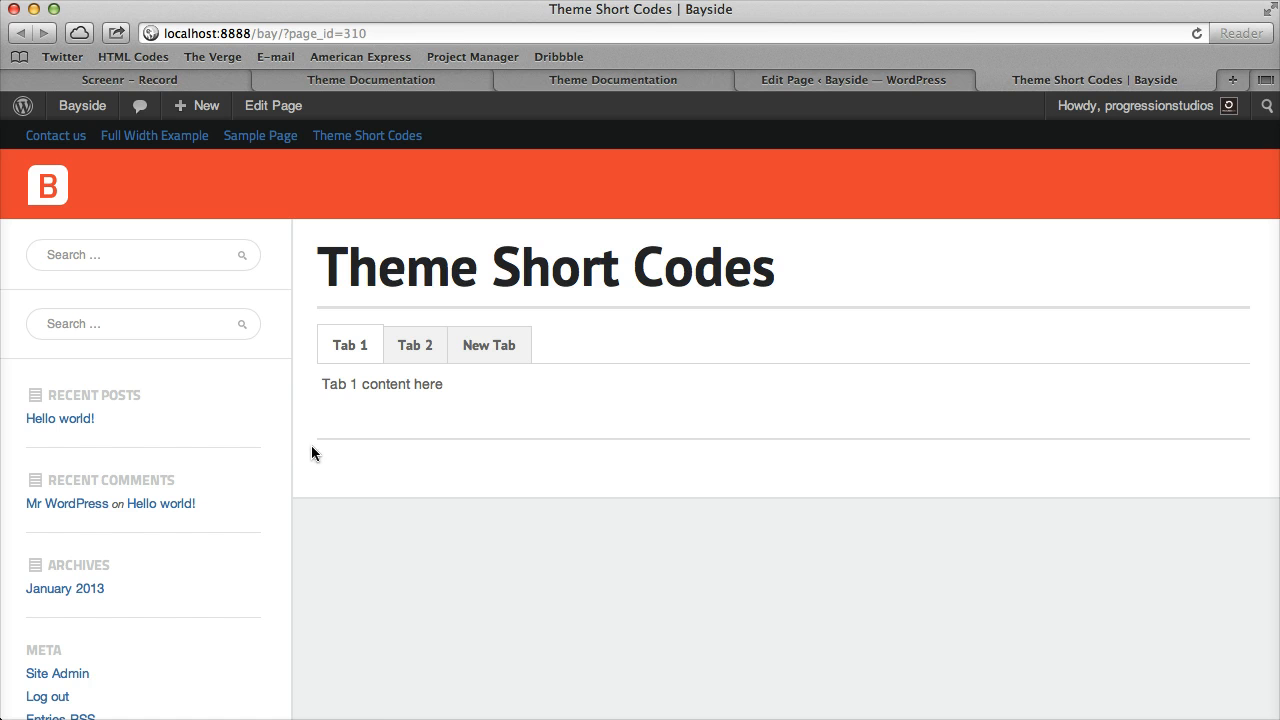
mouse_move(850, 80)
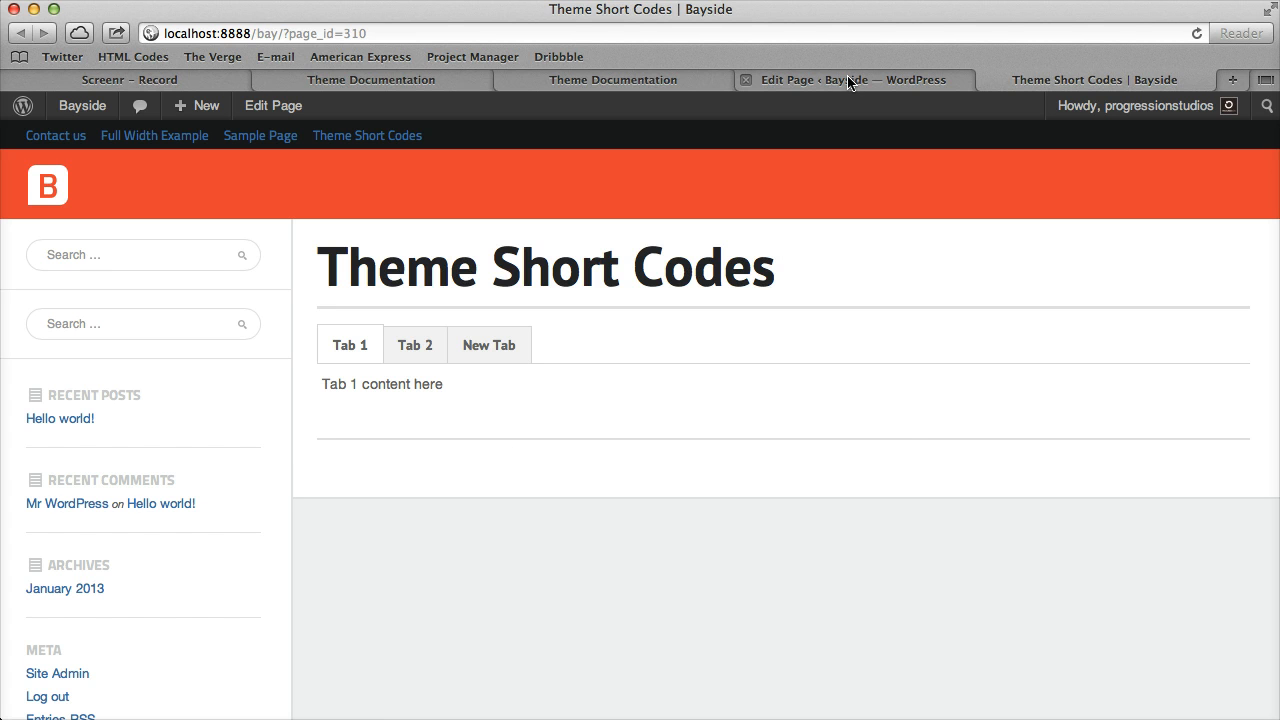